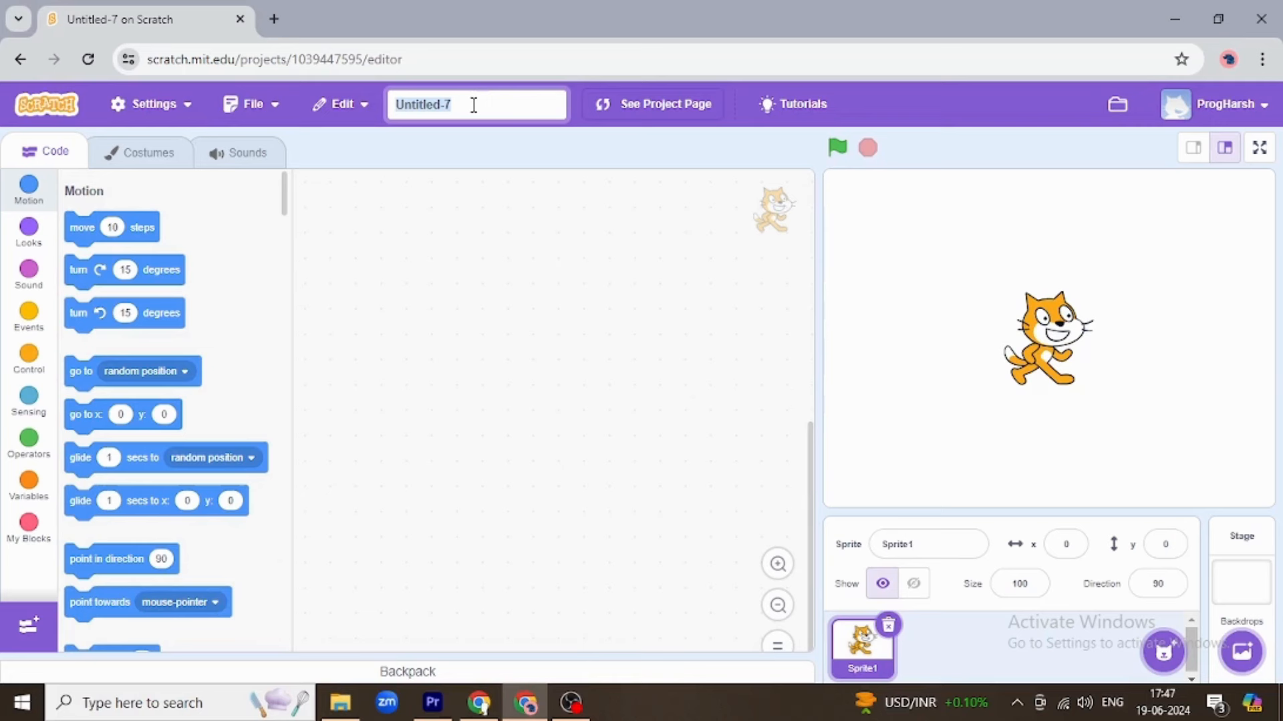
Enter 'Conditional Statement' as the project title
{"action": "type", "text": "COndi"}
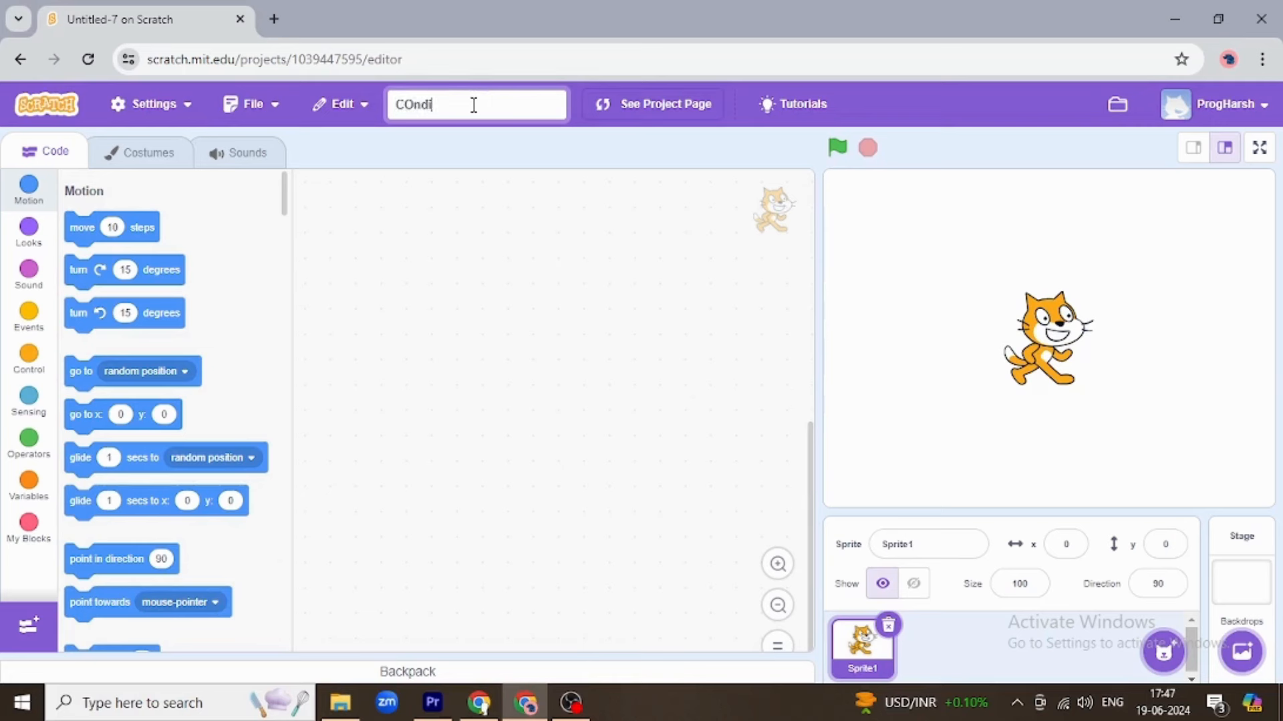
{"action": "type", "text": "tional"}
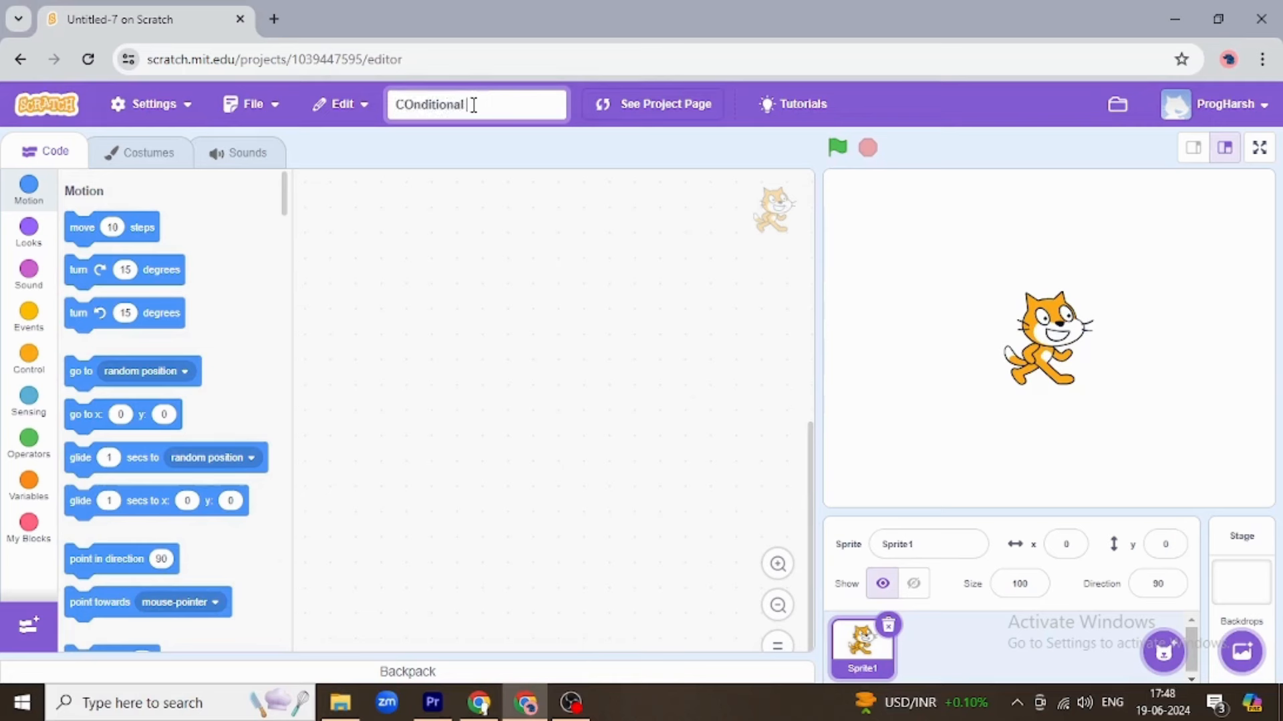
{"action": "type", "text": "Statem"}
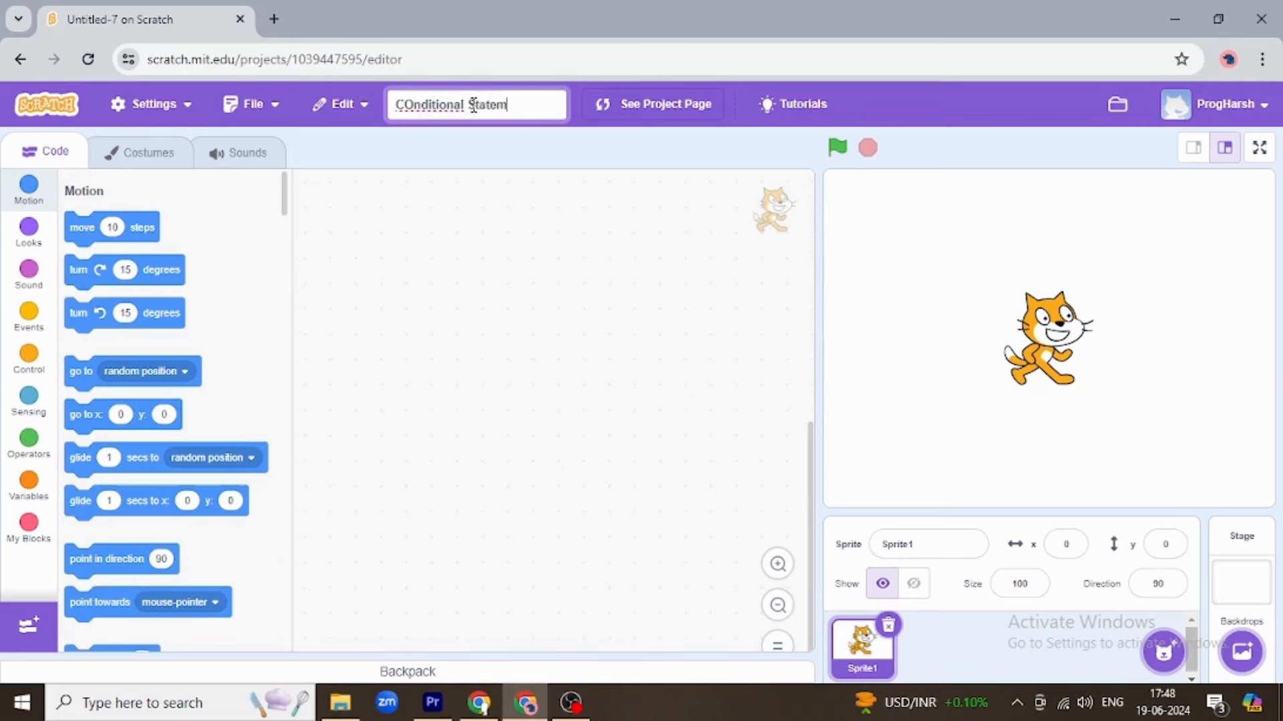
{"action": "type", "text": "ent"}
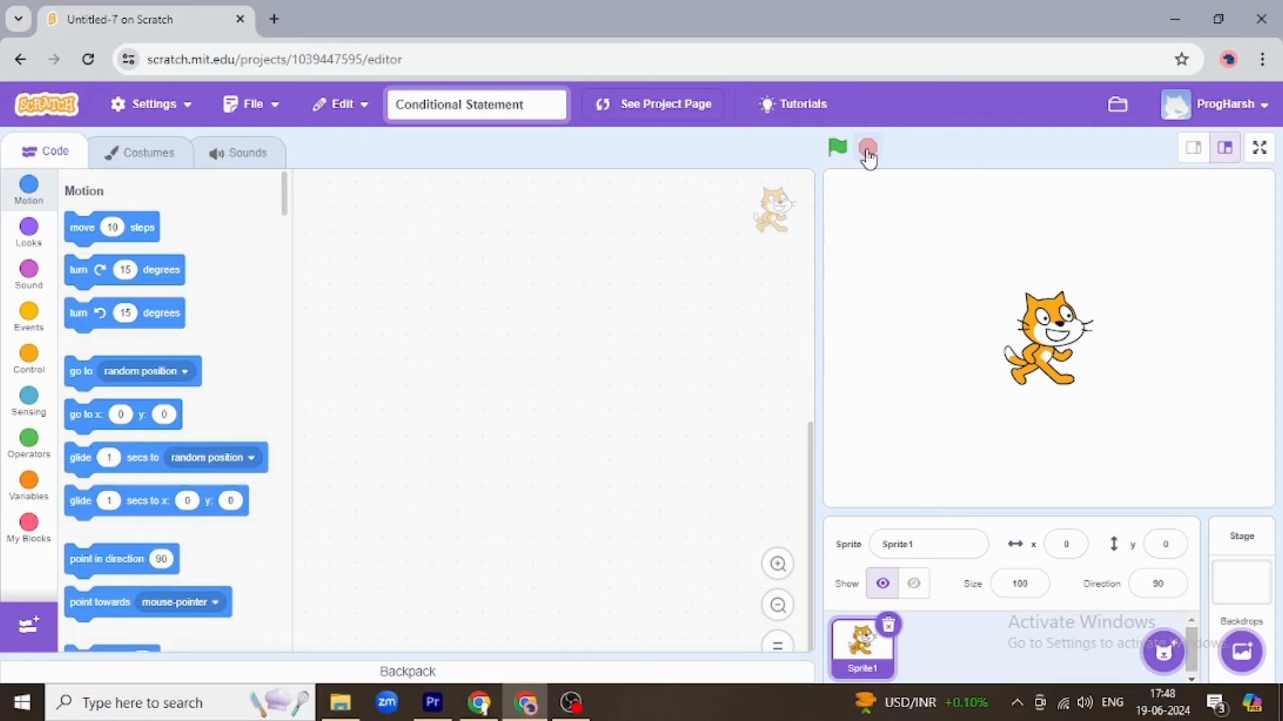
{"action": "mouse_move", "coordinate": [1241, 652]}
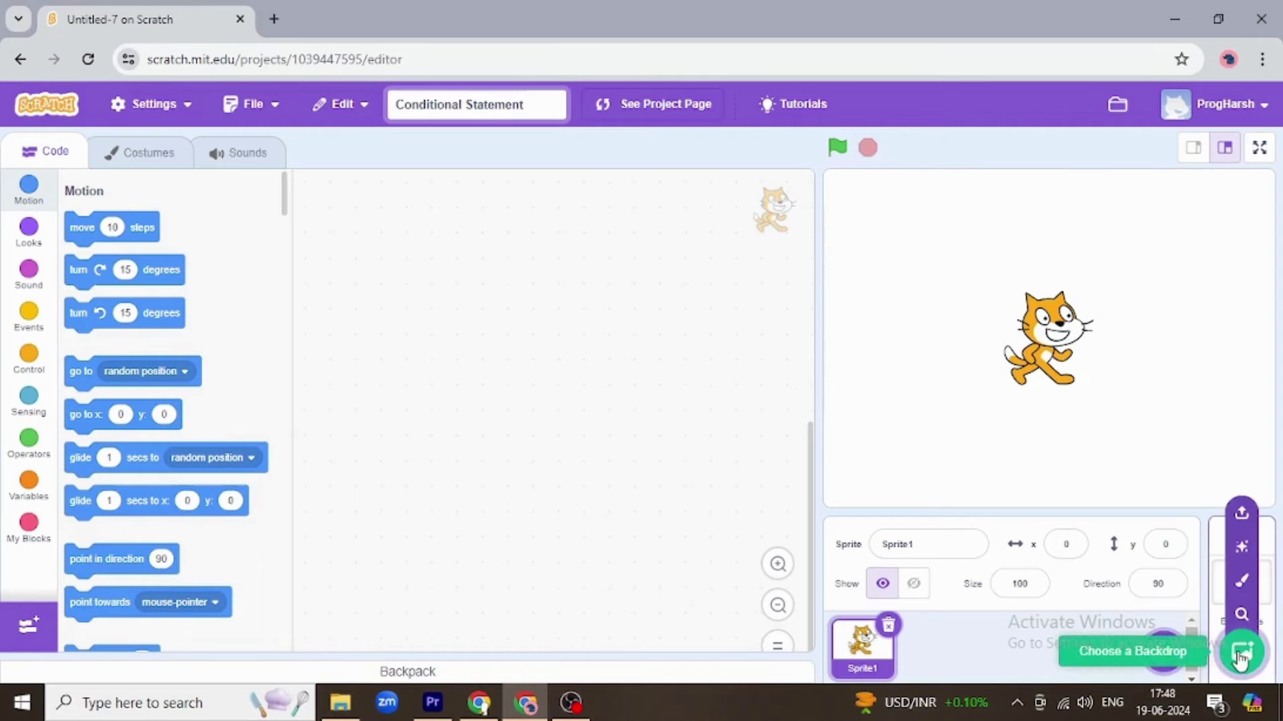
Choose the Underwater backdrop for the stage and add the Crab sprite from the library
{"action": "left_click", "coordinate": [1241, 651]}
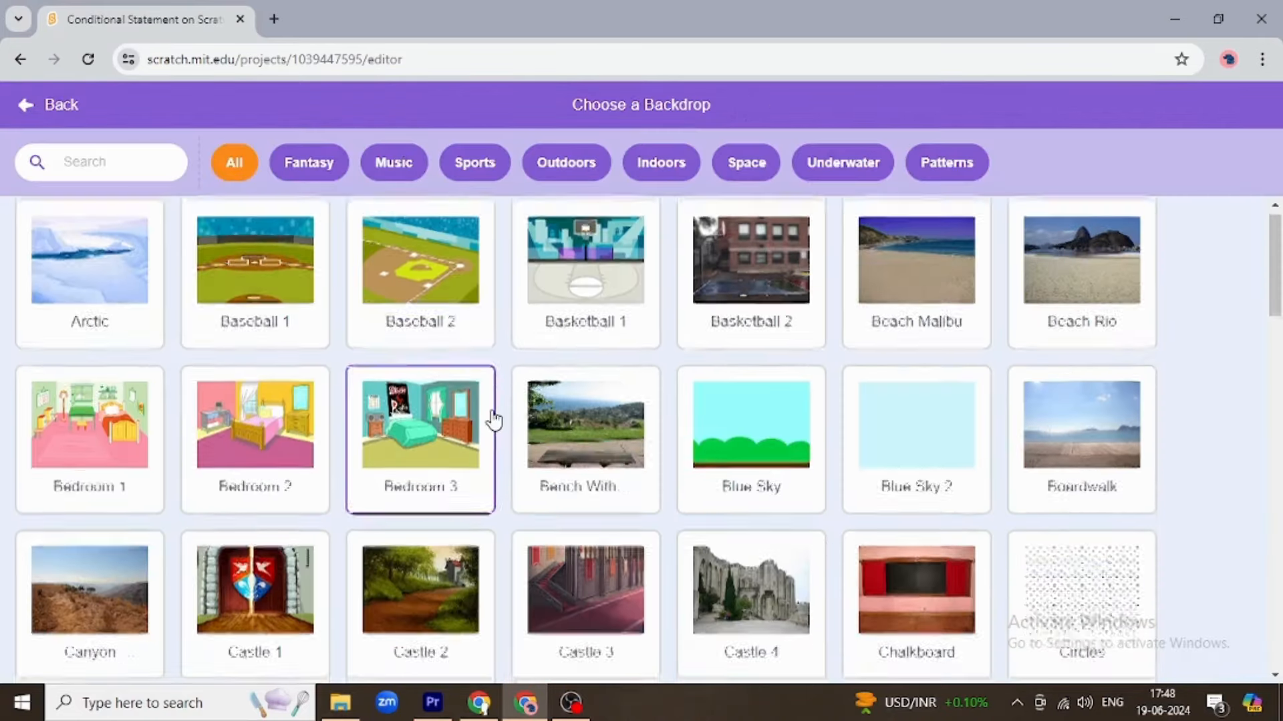
{"action": "left_click", "coordinate": [842, 161]}
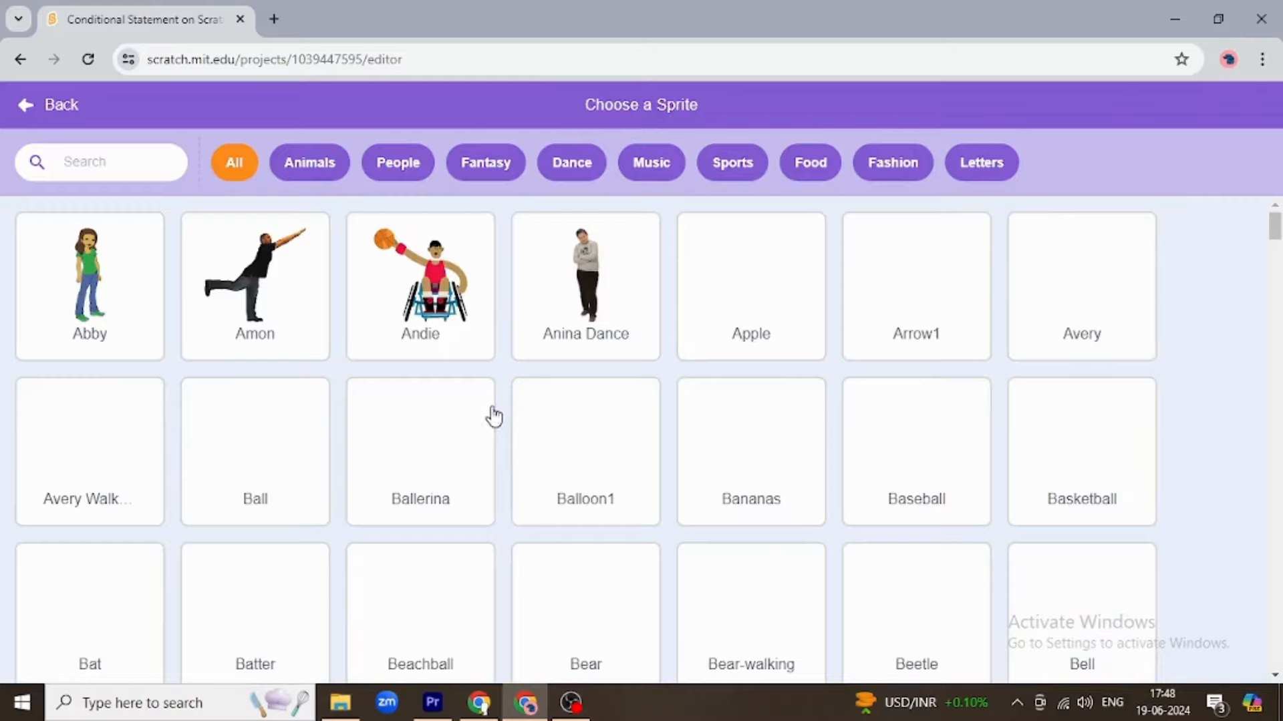
{"action": "scroll", "scroll_direction": "down", "scroll_amount": 3}
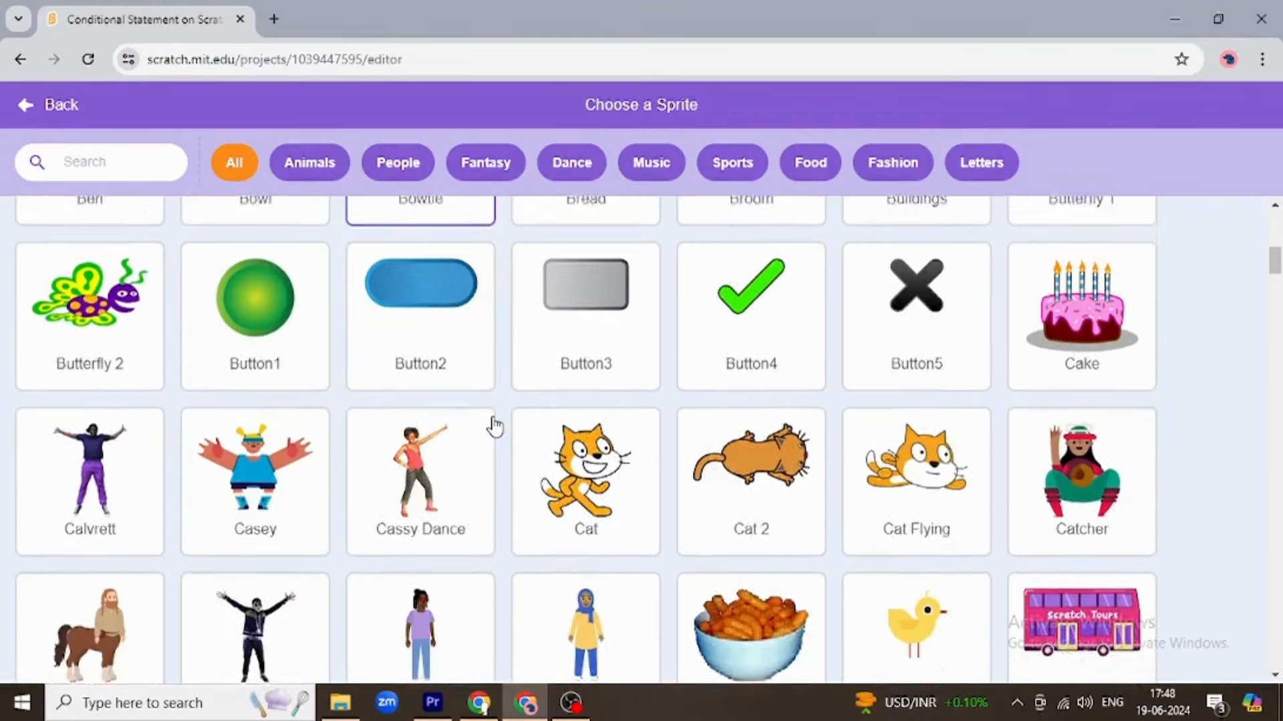
{"action": "scroll", "scroll_direction": "down", "scroll_amount": 3}
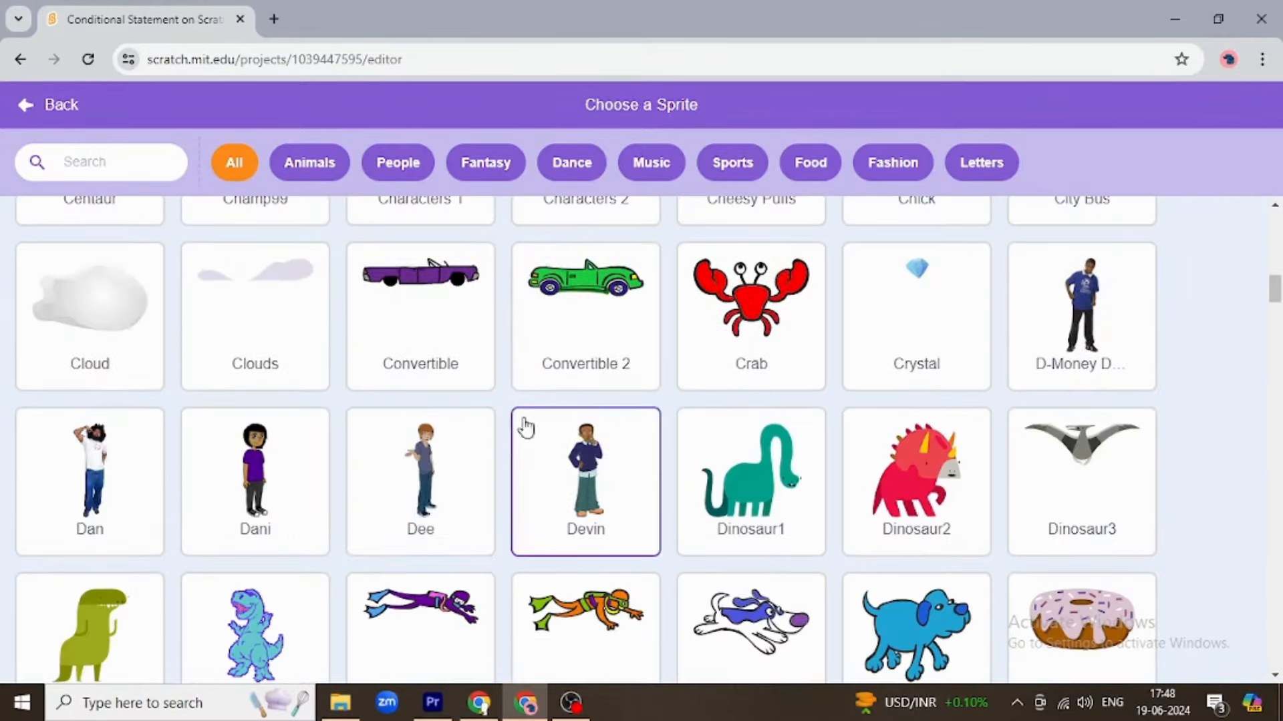
{"action": "left_click", "coordinate": [749, 294]}
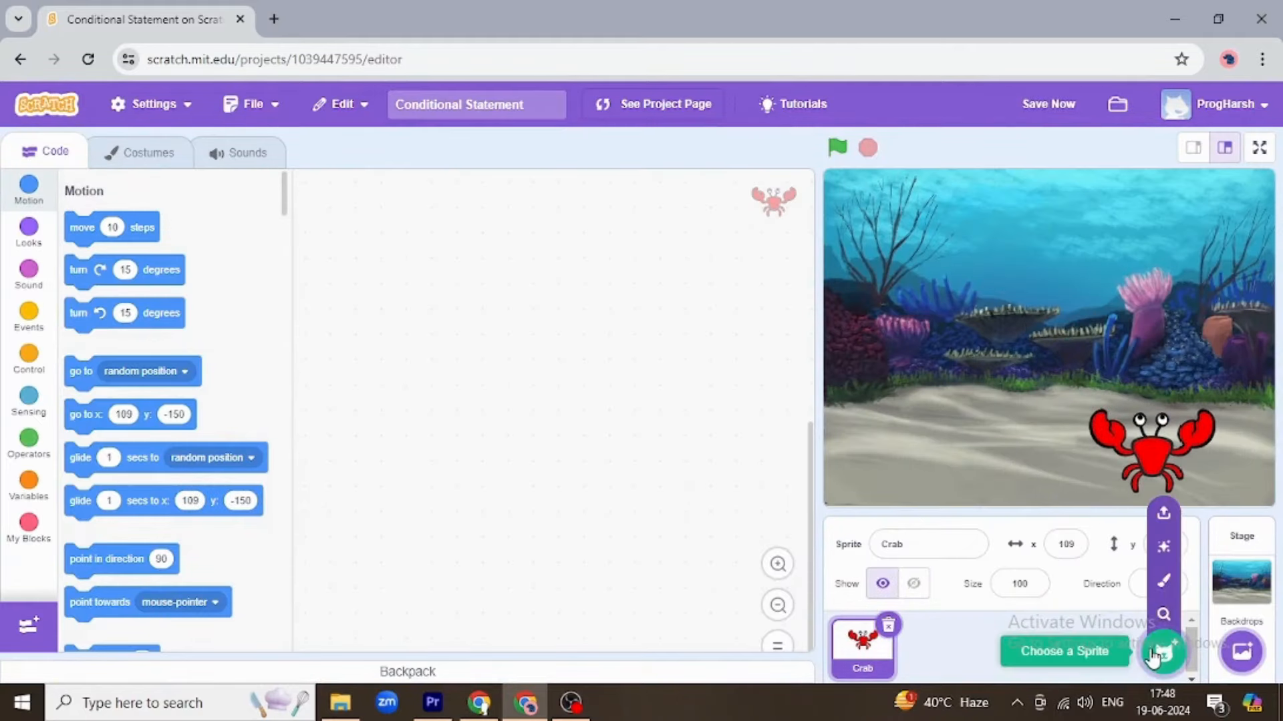
Browse the sprite library filtered to Animals to locate the Fish sprite
{"action": "left_click", "coordinate": [1162, 652]}
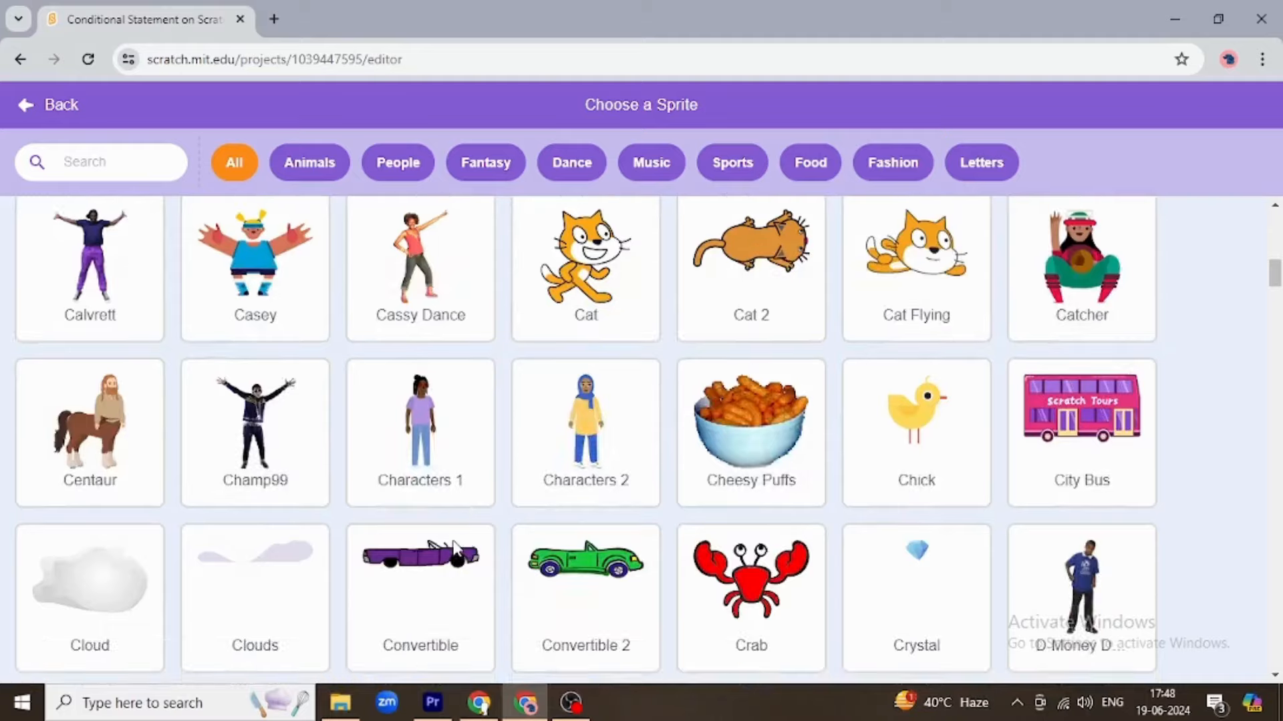
{"action": "scroll", "scroll_direction": "down", "scroll_amount": 3}
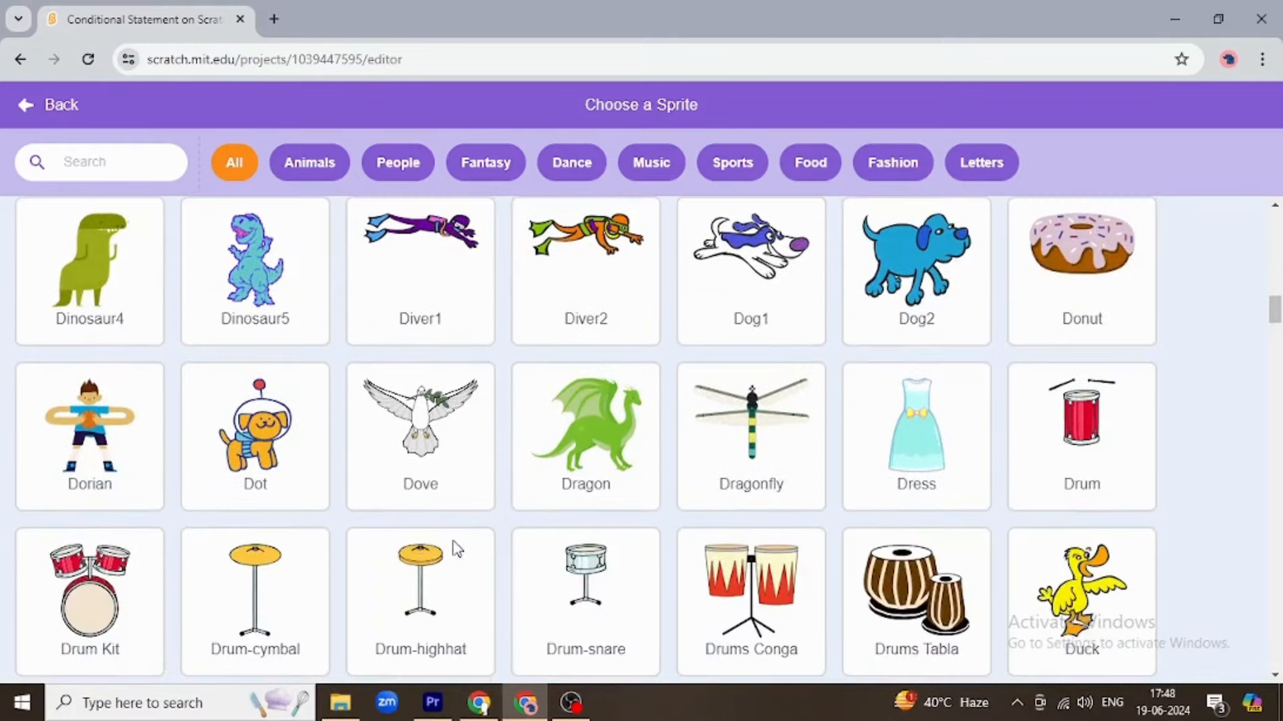
{"action": "scroll", "scroll_direction": "down", "scroll_amount": 3}
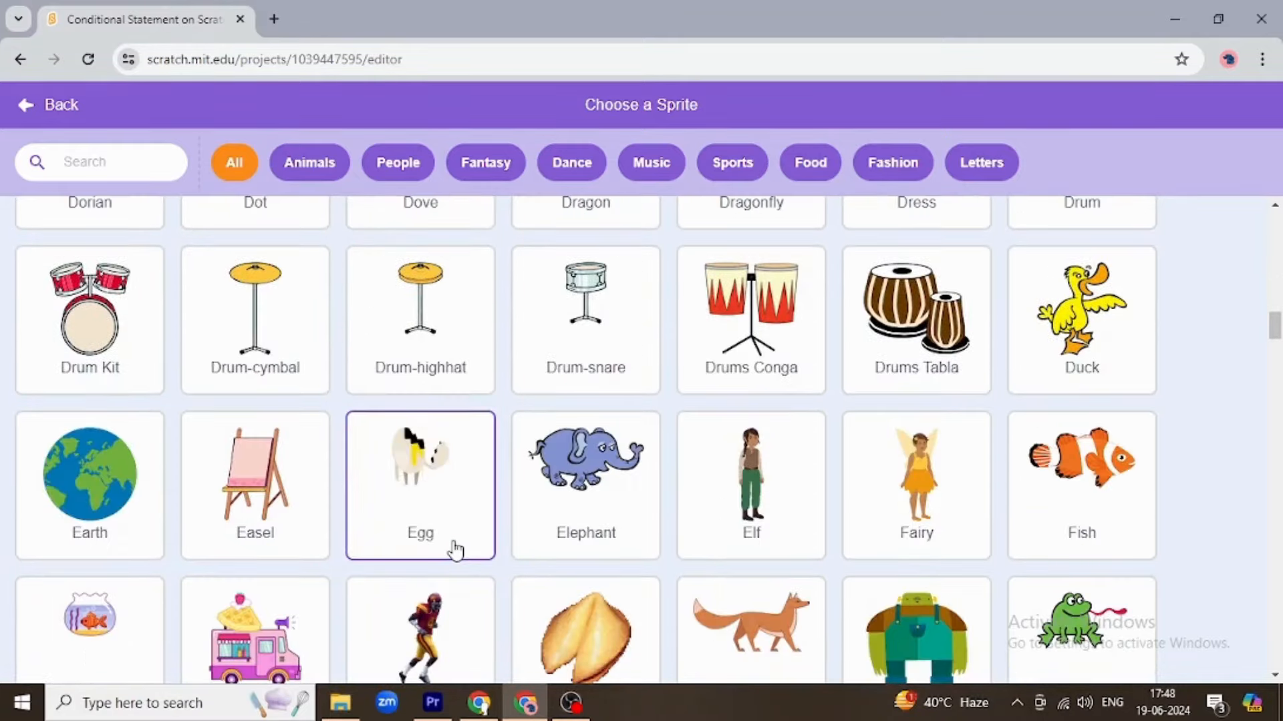
{"action": "scroll", "scroll_direction": "down", "scroll_amount": 3}
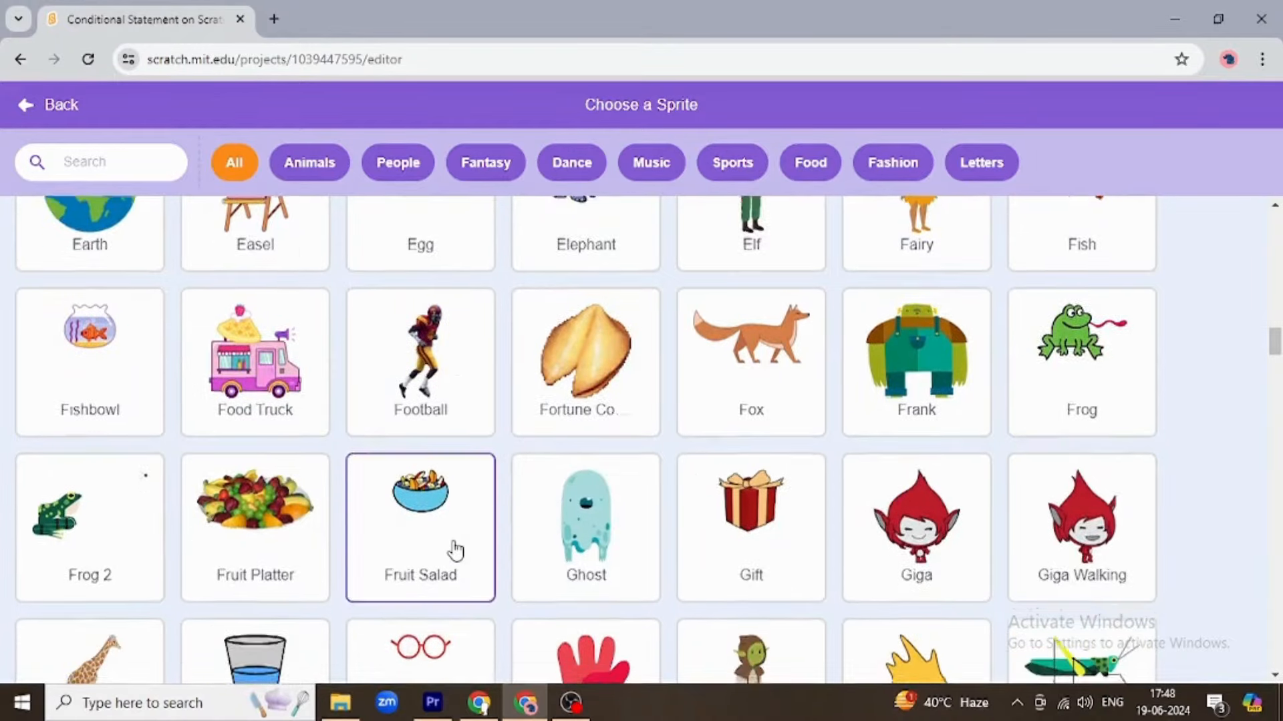
{"action": "scroll", "scroll_direction": "down", "scroll_amount": 3}
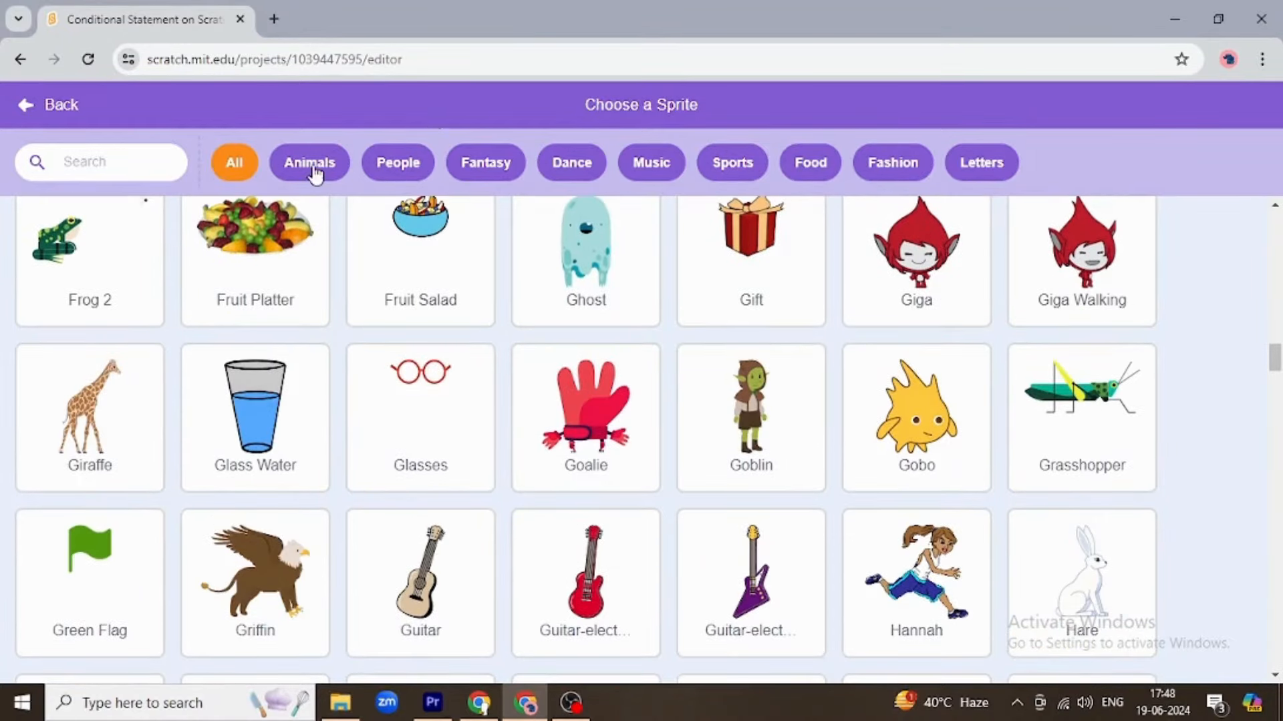
{"action": "left_click", "coordinate": [308, 162]}
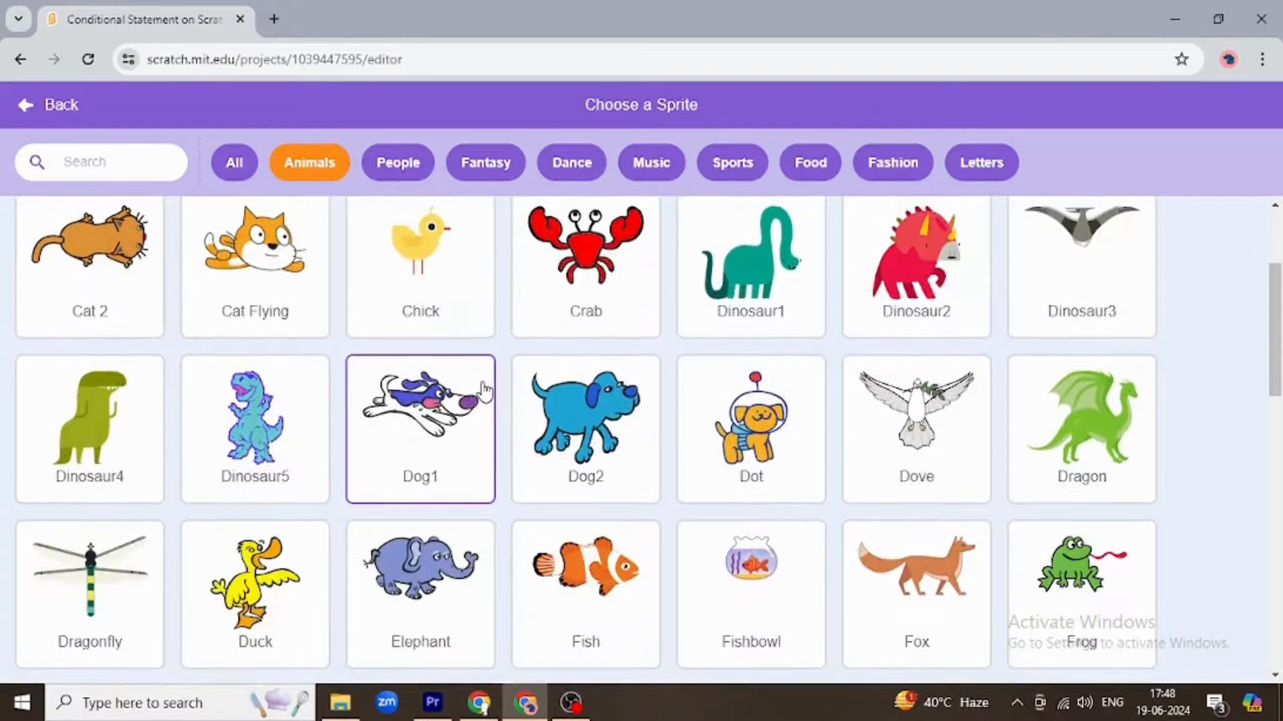
{"action": "scroll", "scroll_direction": "down", "scroll_amount": 3}
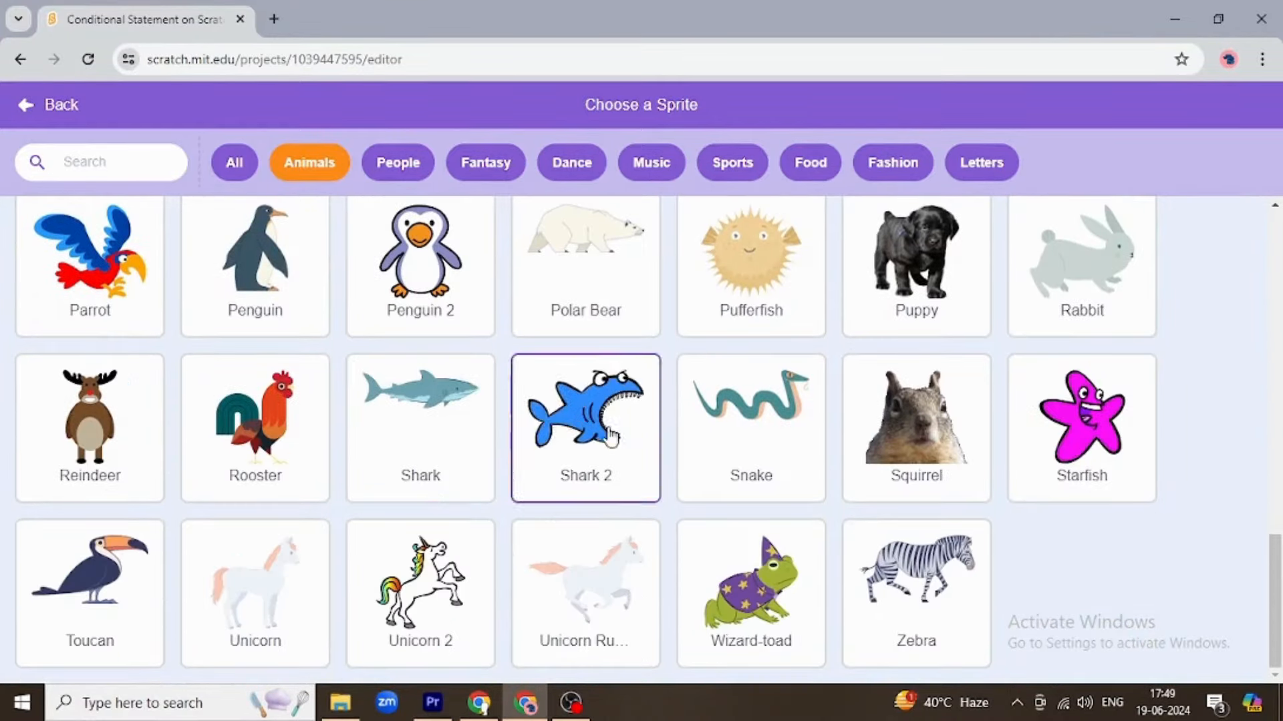
{"action": "scroll", "scroll_direction": "up", "scroll_amount": 3}
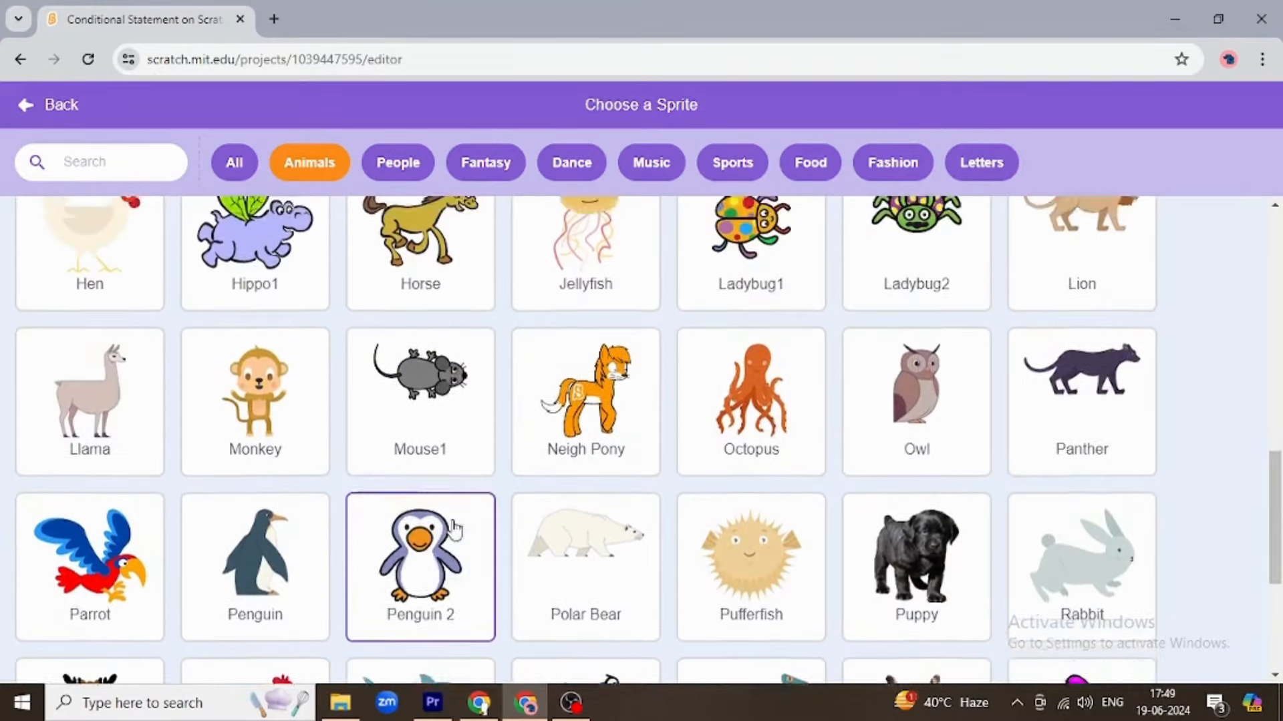
{"action": "scroll", "scroll_direction": "up", "scroll_amount": 3}
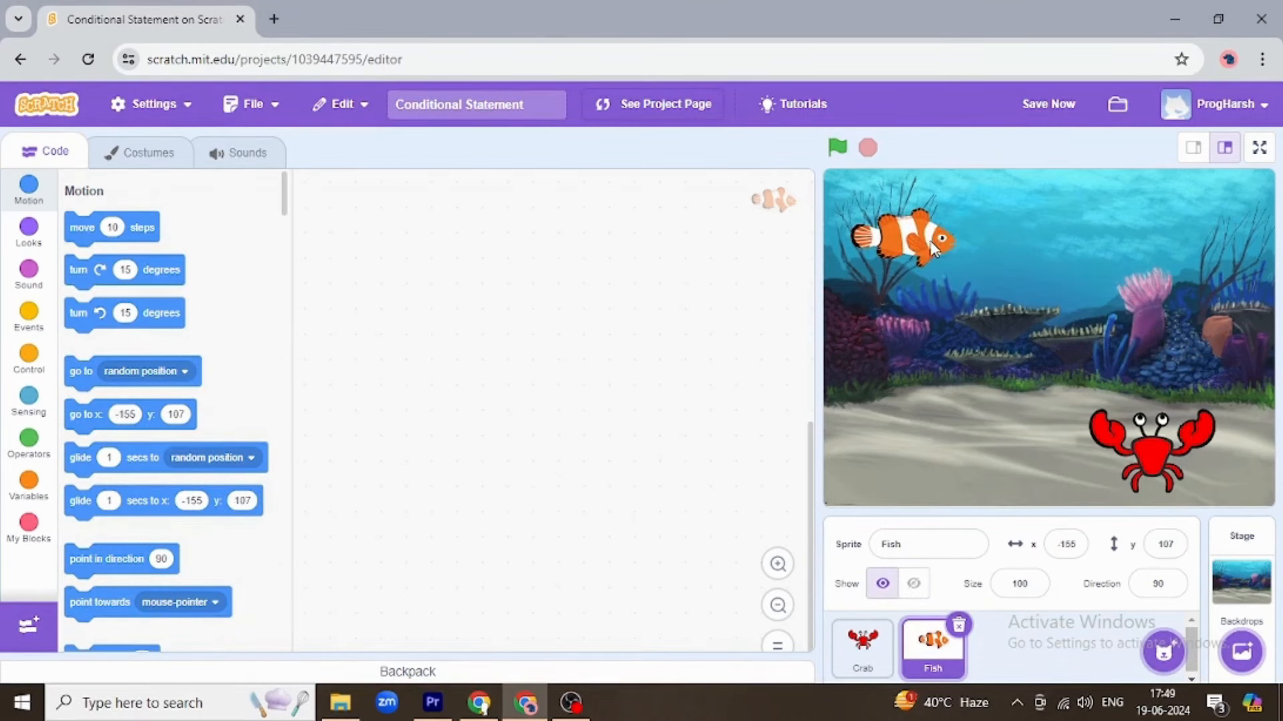
{"action": "mouse_move", "coordinate": [338, 359]}
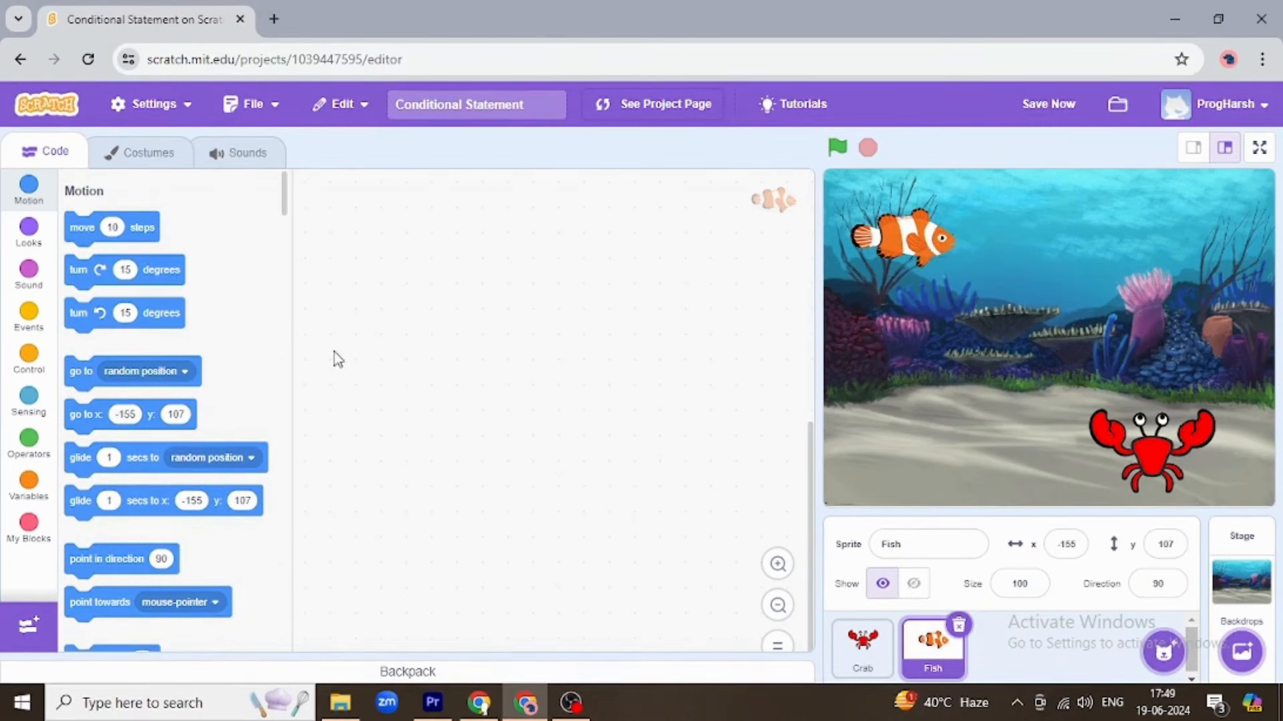
Build a green-flag script on the Fish that goes to the mouse pointer
{"action": "left_click", "coordinate": [28, 359]}
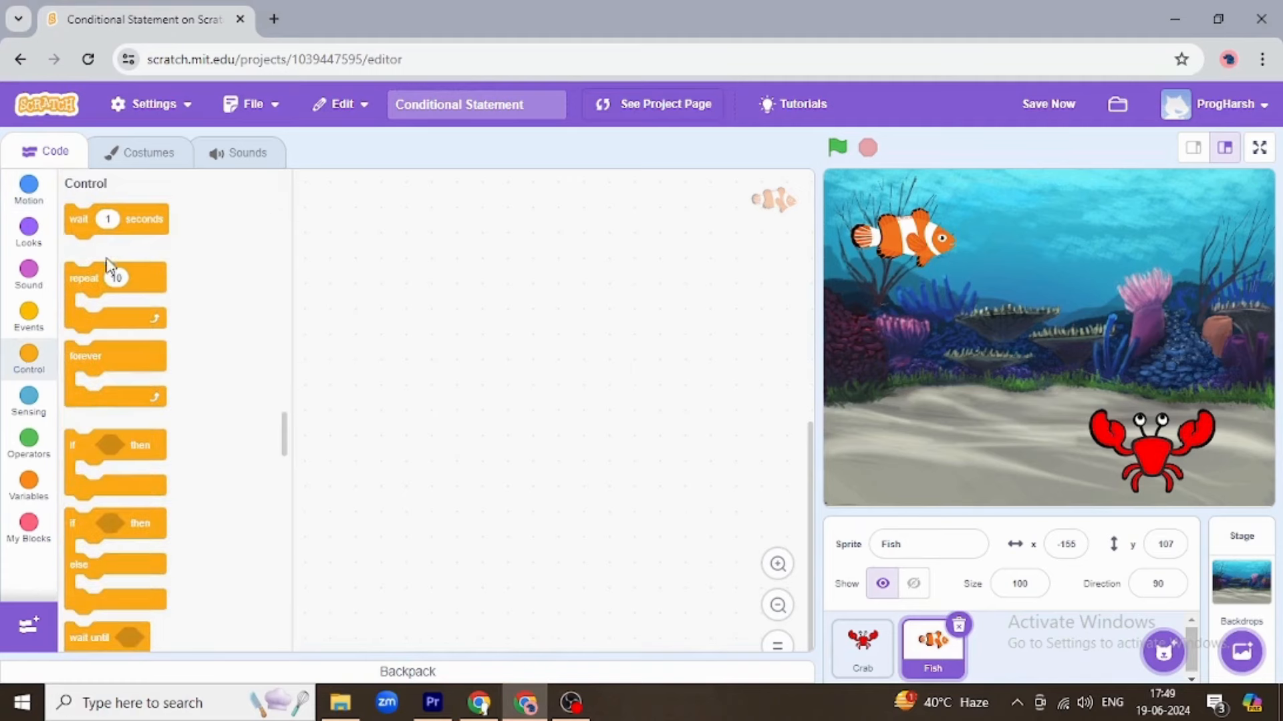
{"action": "left_click", "coordinate": [28, 315]}
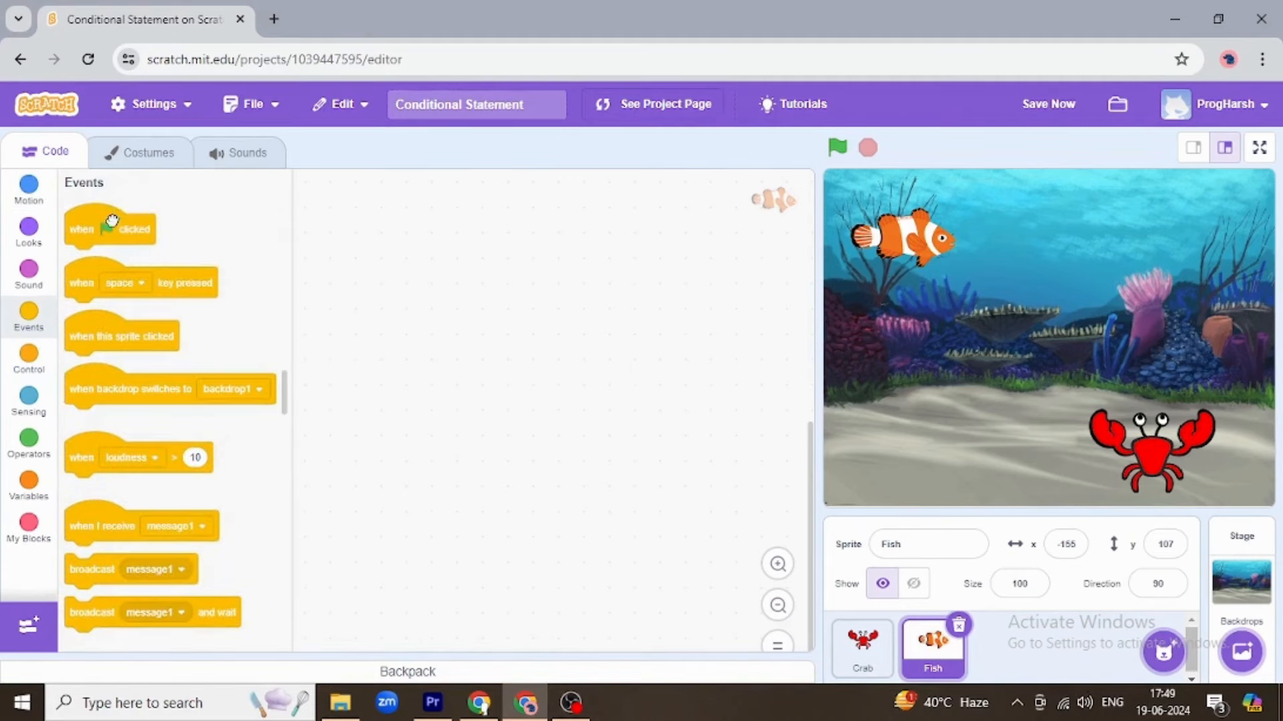
{"action": "left_click_drag", "start_coordinate": [110, 228], "coordinate": [490, 271]}
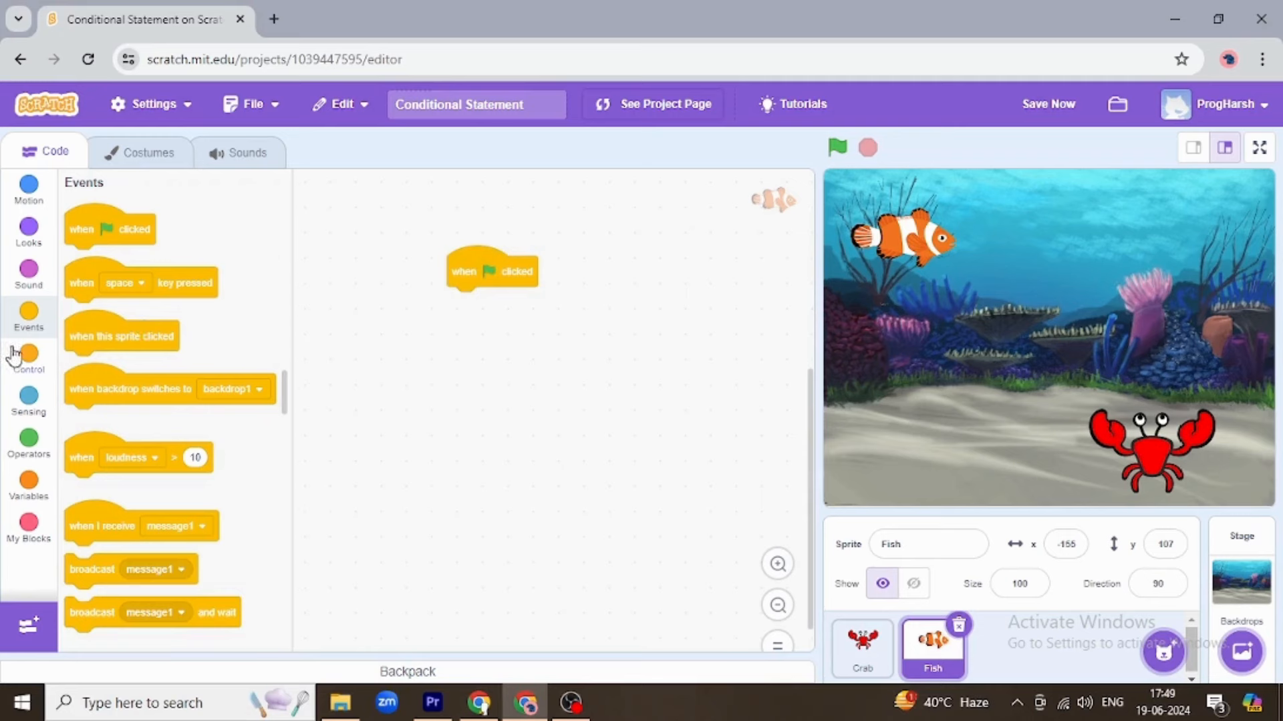
{"action": "mouse_move", "coordinate": [28, 193]}
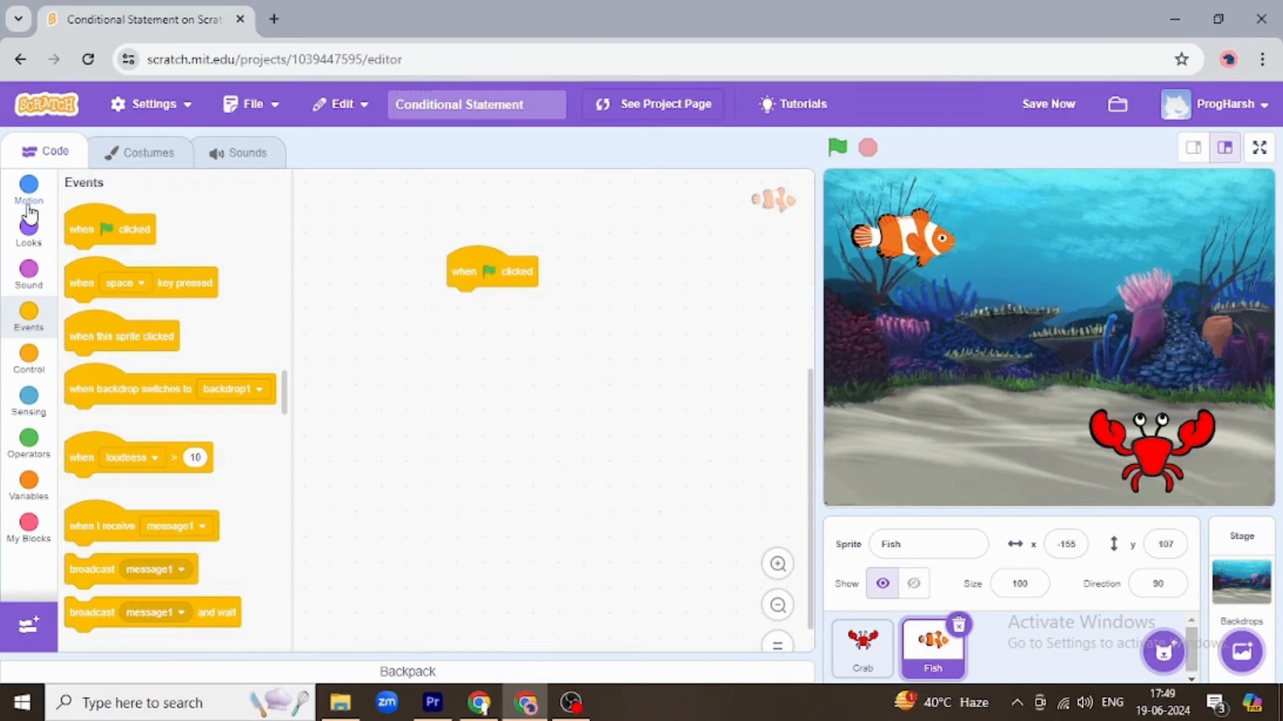
{"action": "left_click", "coordinate": [28, 189]}
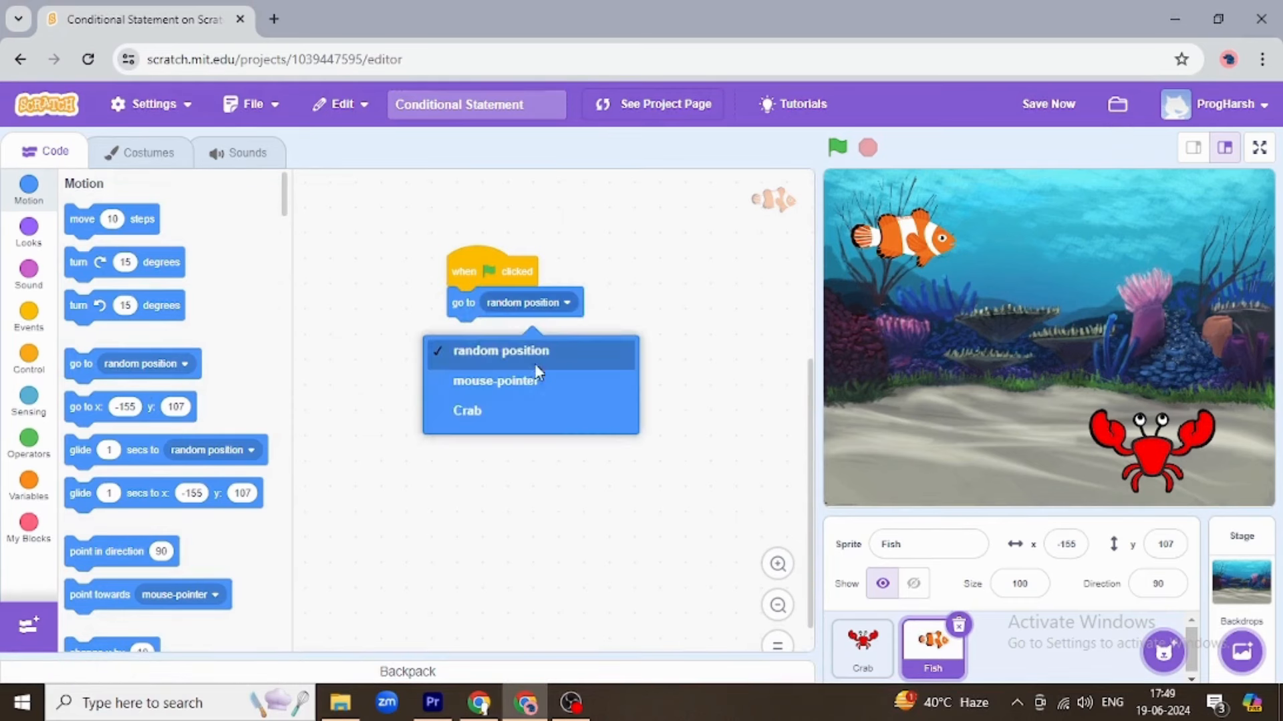
{"action": "left_click", "coordinate": [494, 381]}
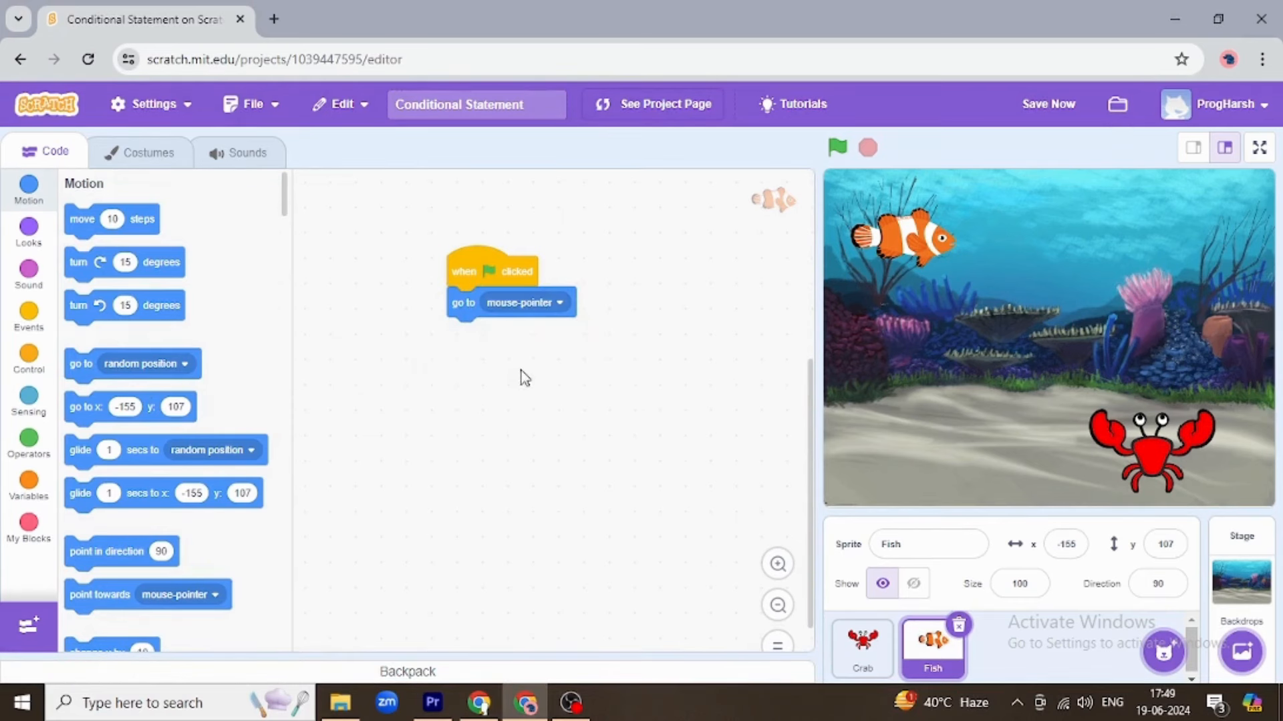
{"action": "left_click_drag", "start_coordinate": [490, 271], "coordinate": [533, 342]}
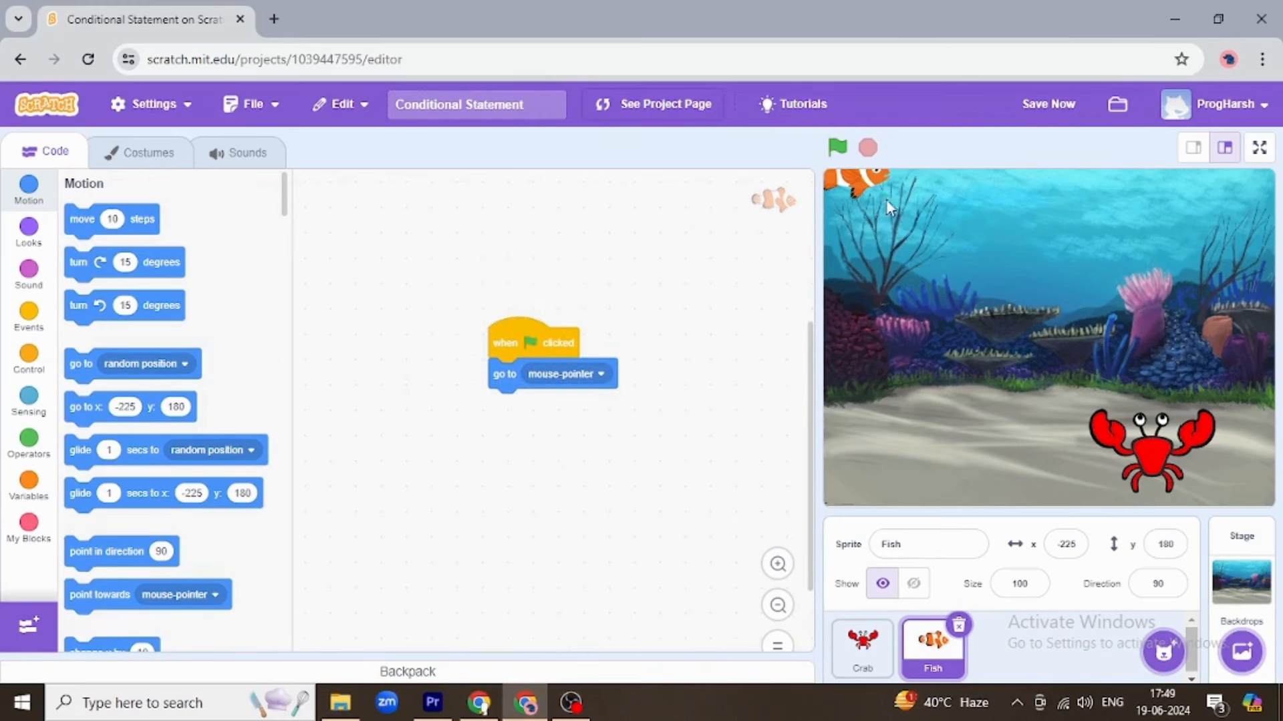
{"action": "mouse_move", "coordinate": [38, 388]}
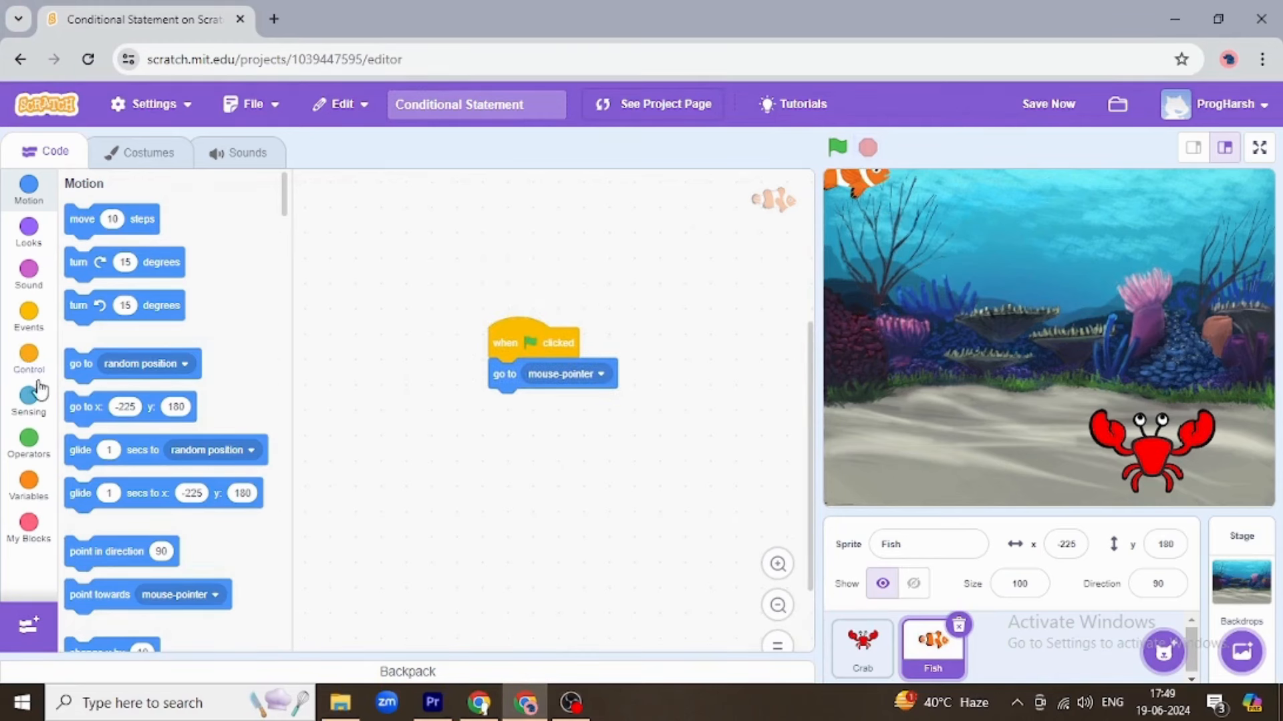
Enclose the go-to-mouse-pointer block in a forever loop and run the project to check the fish follows
{"action": "left_click", "coordinate": [28, 358]}
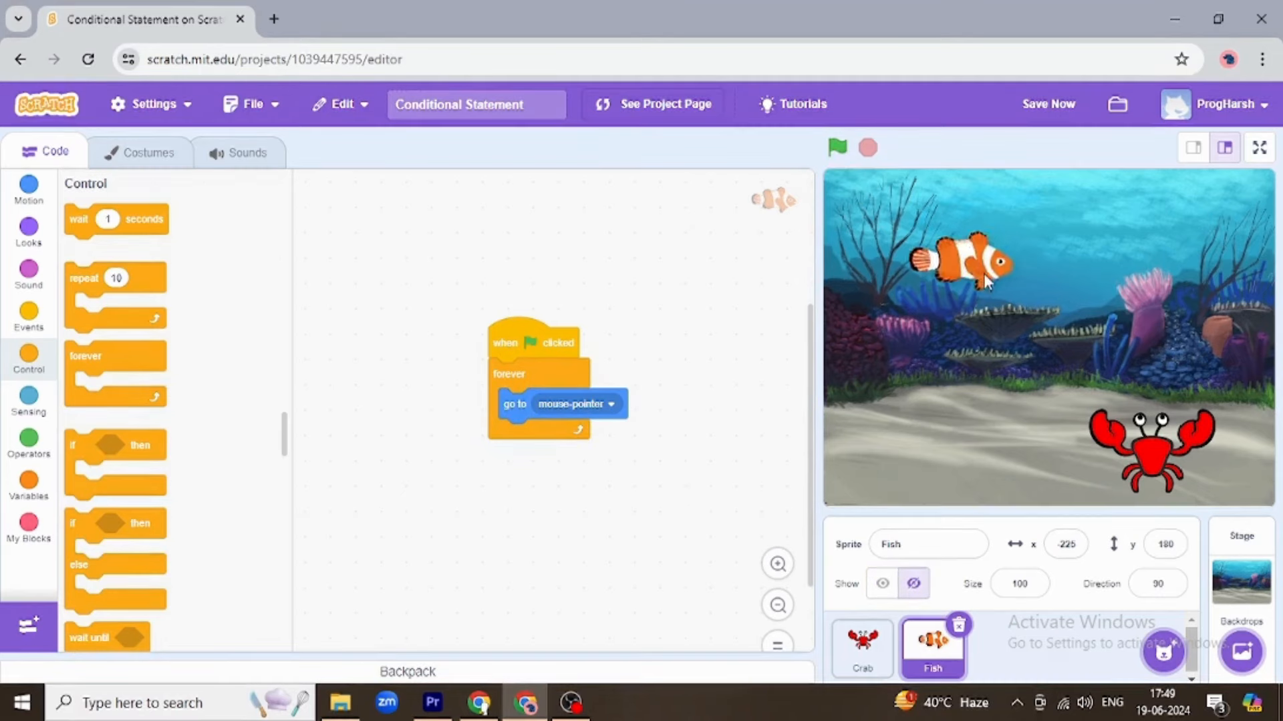
{"action": "left_click", "coordinate": [836, 148]}
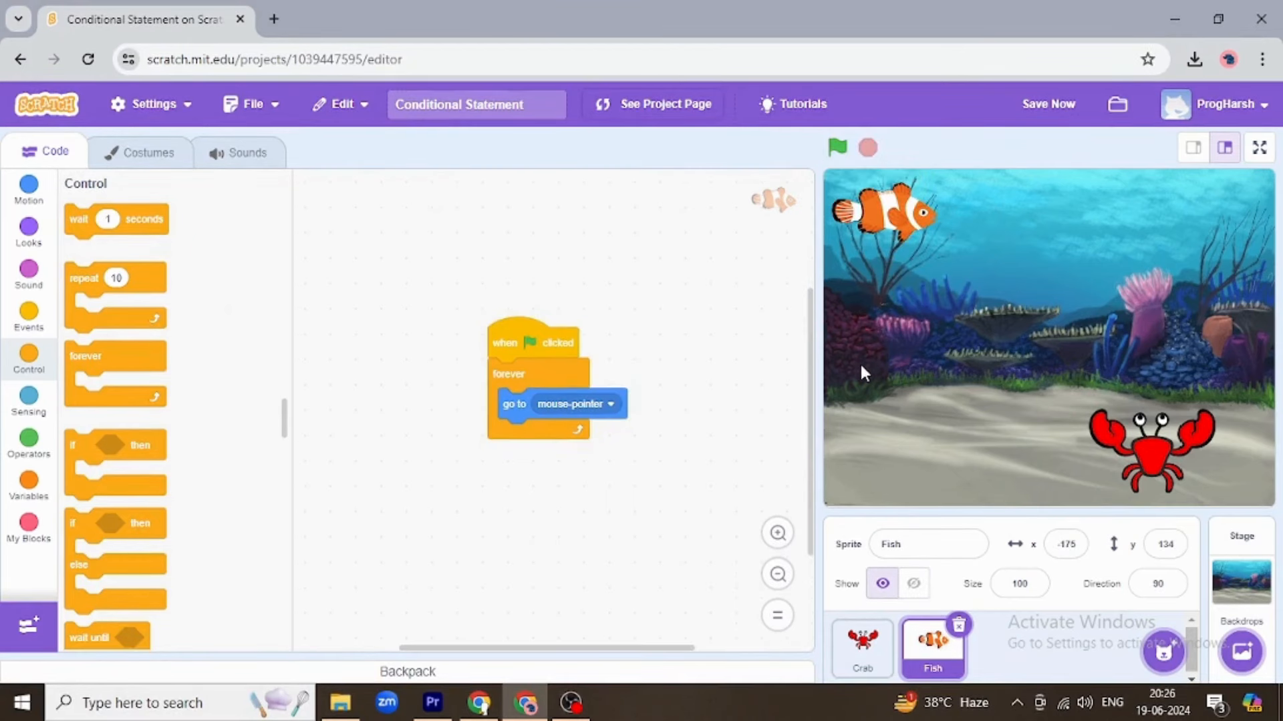
{"action": "mouse_move", "coordinate": [990, 266]}
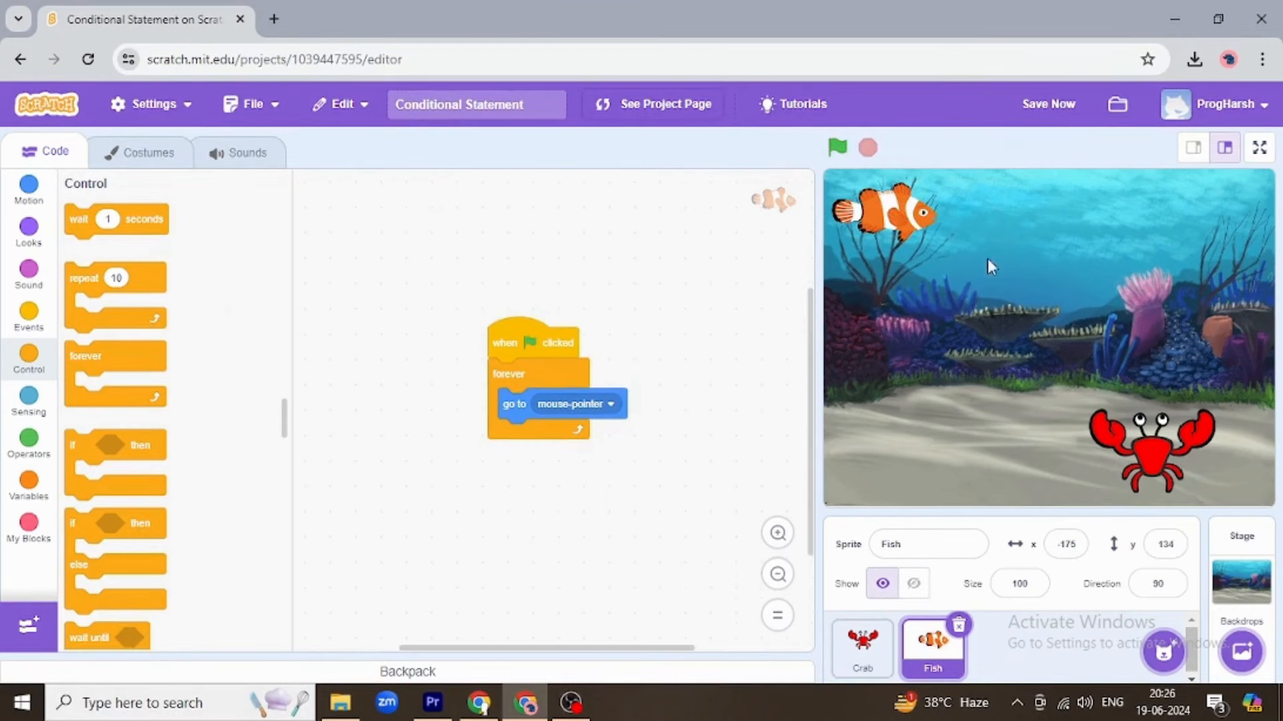
{"action": "left_click", "coordinate": [836, 147]}
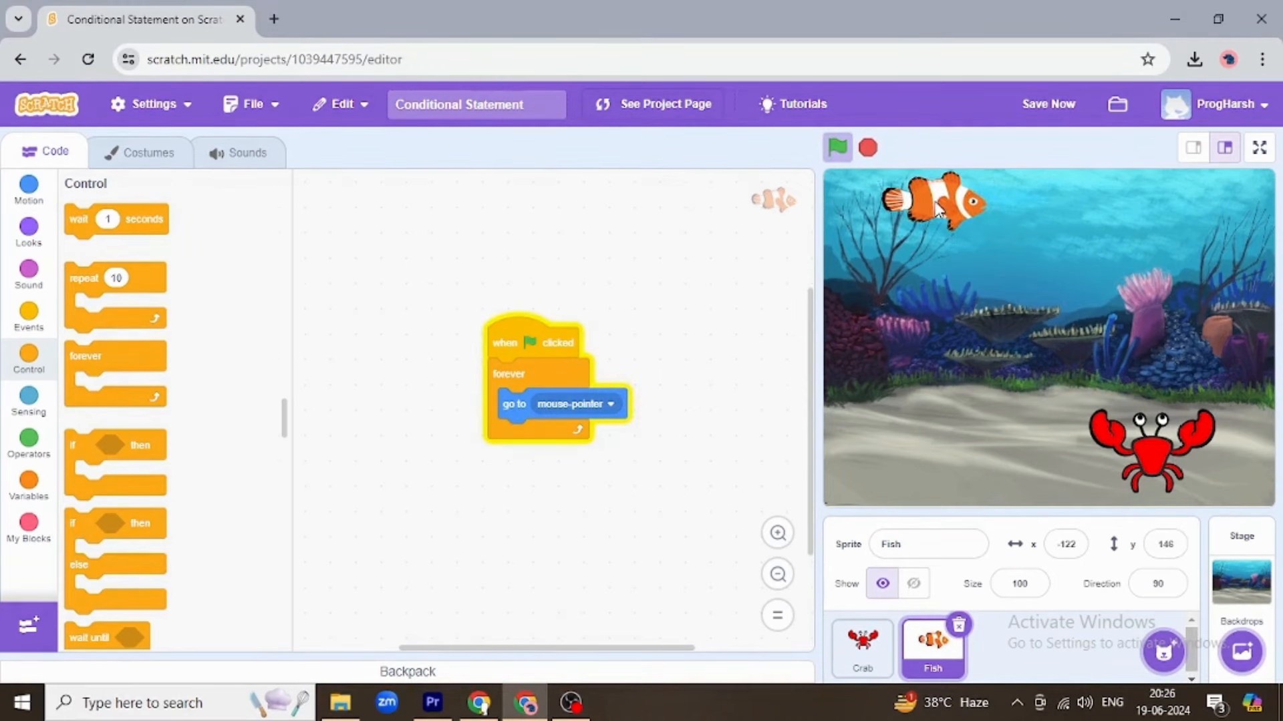
{"action": "left_click", "coordinate": [837, 148]}
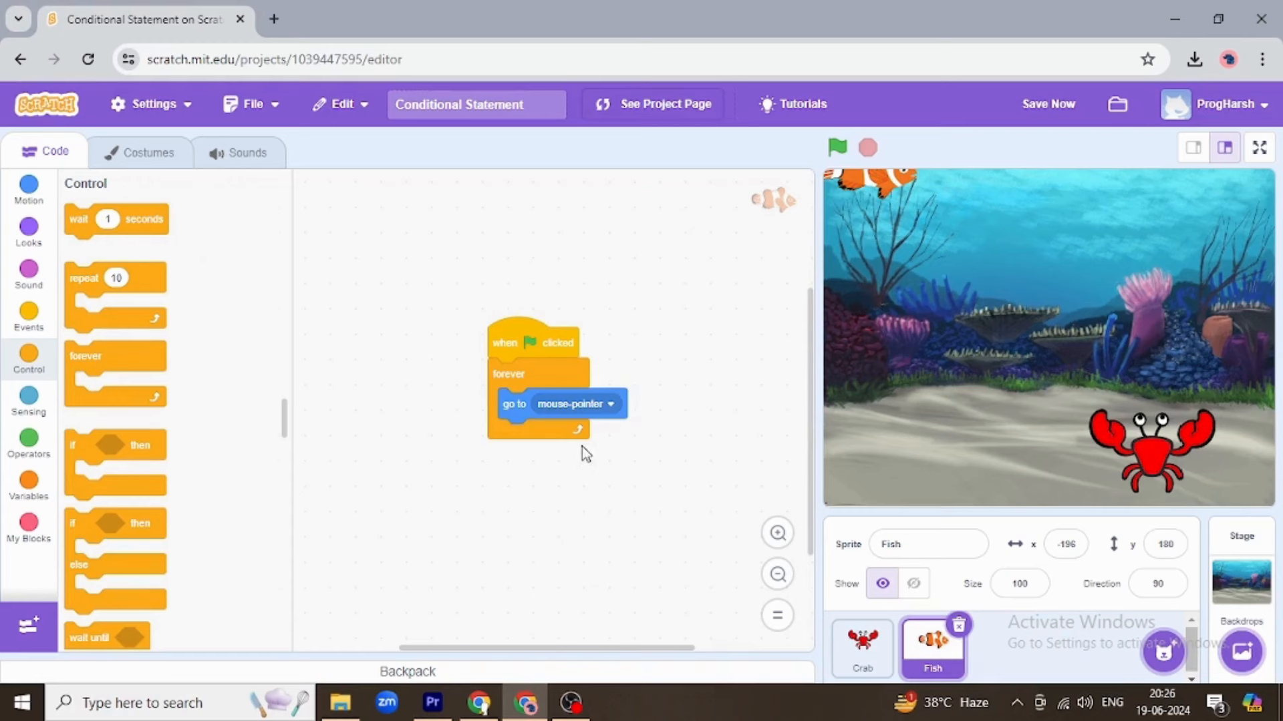
{"action": "mouse_move", "coordinate": [522, 450]}
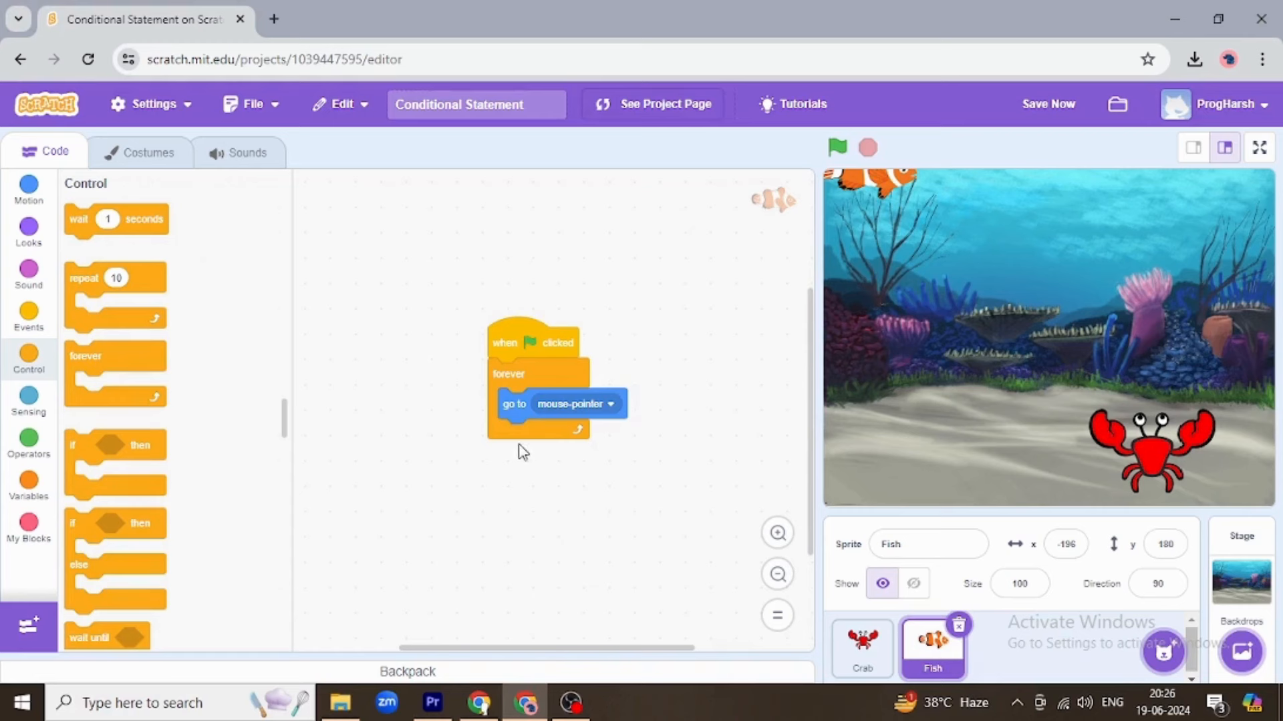
{"action": "mouse_move", "coordinate": [378, 484]}
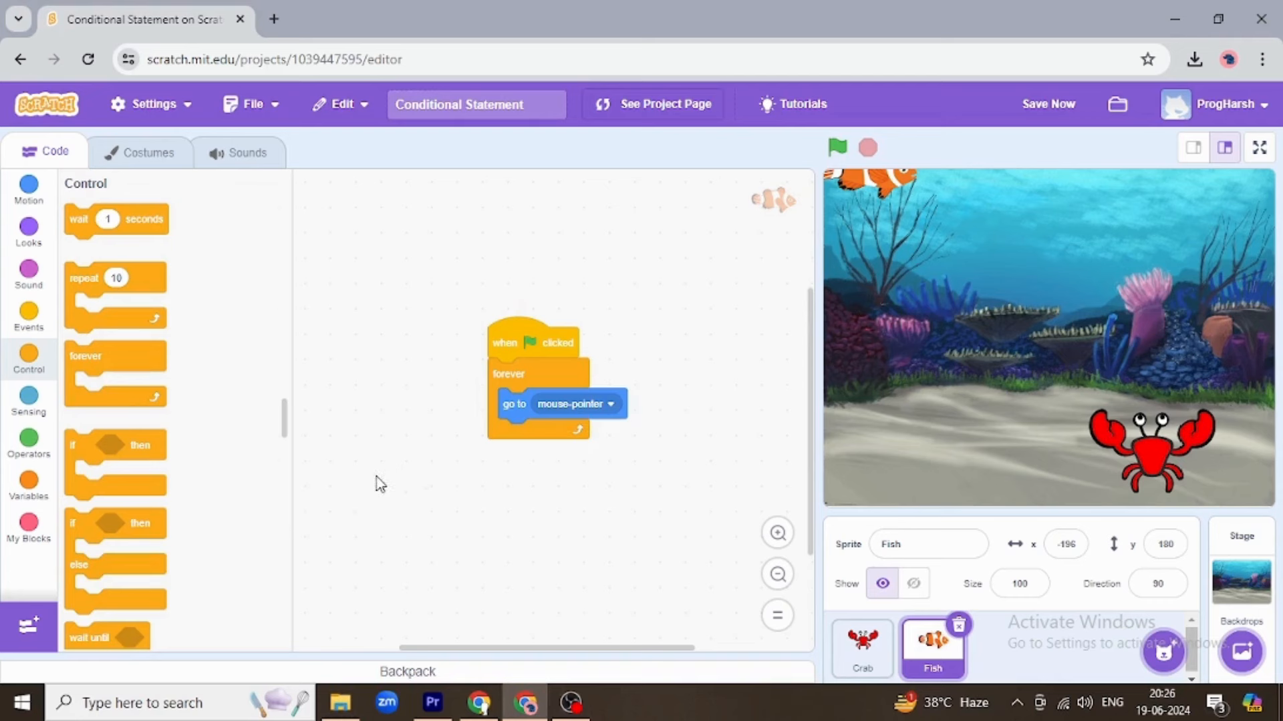
{"action": "mouse_move", "coordinate": [356, 481]}
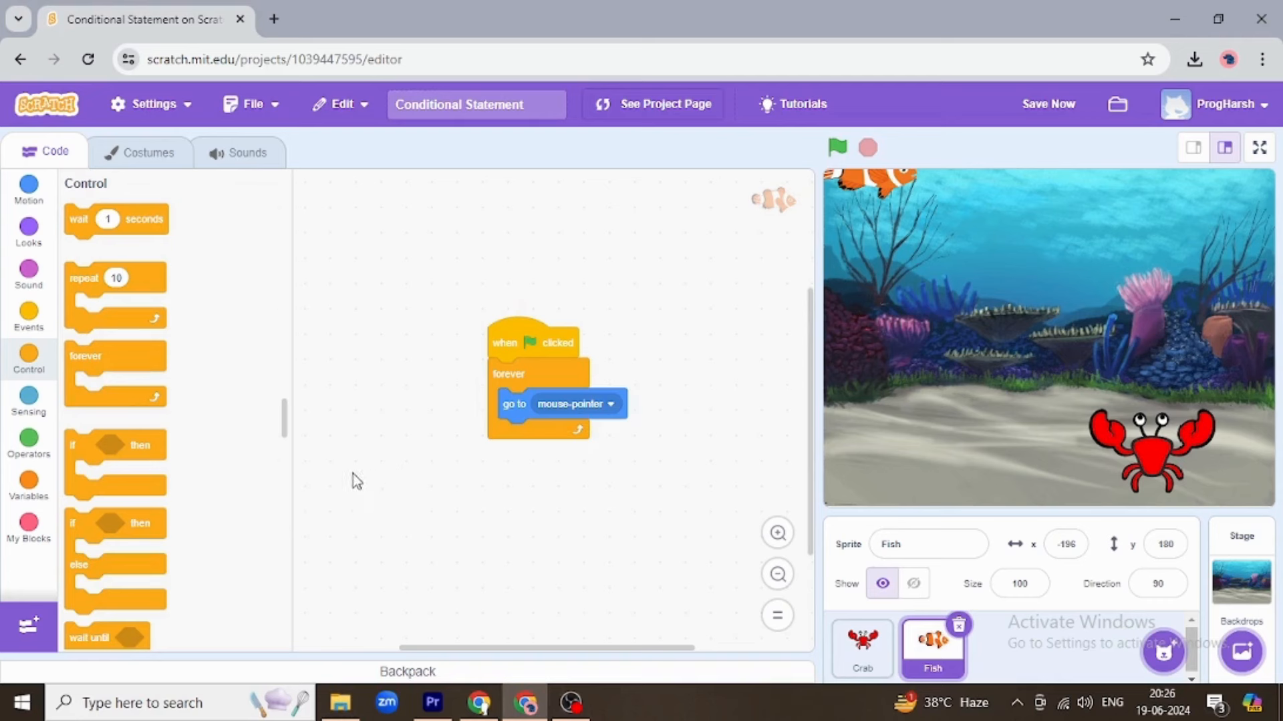
{"action": "mouse_move", "coordinate": [239, 473]}
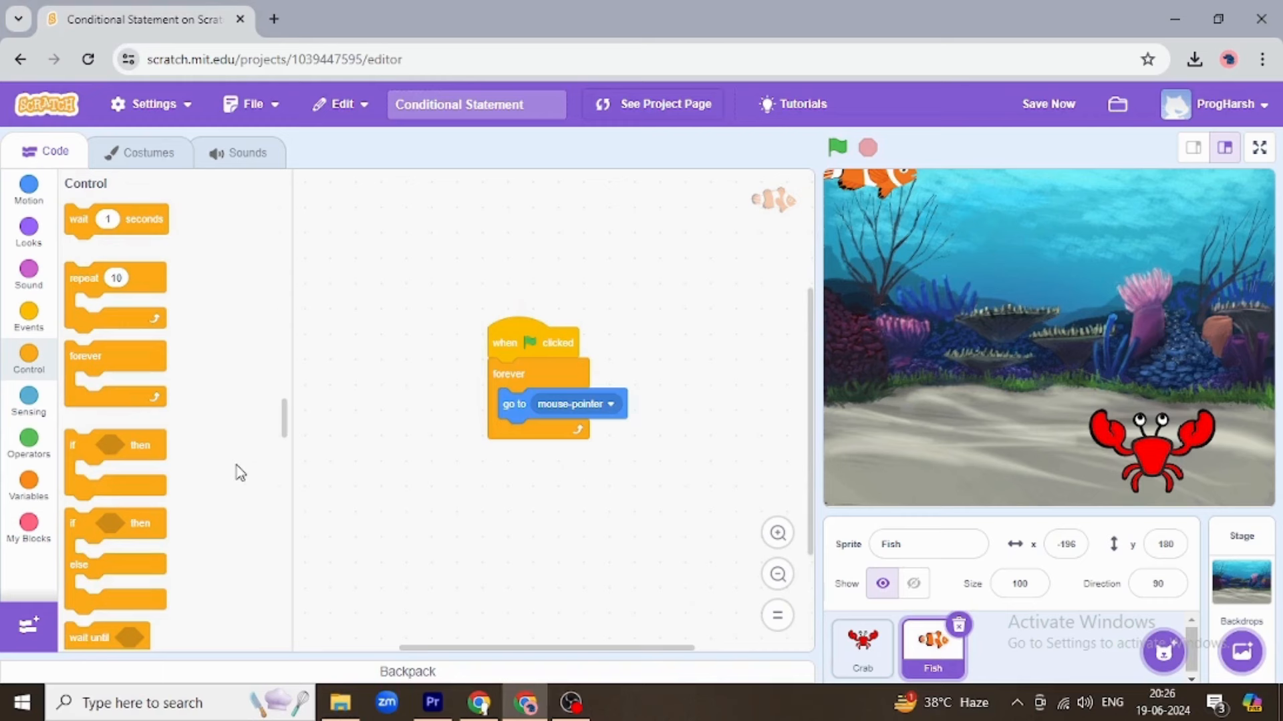
{"action": "mouse_move", "coordinate": [251, 472]}
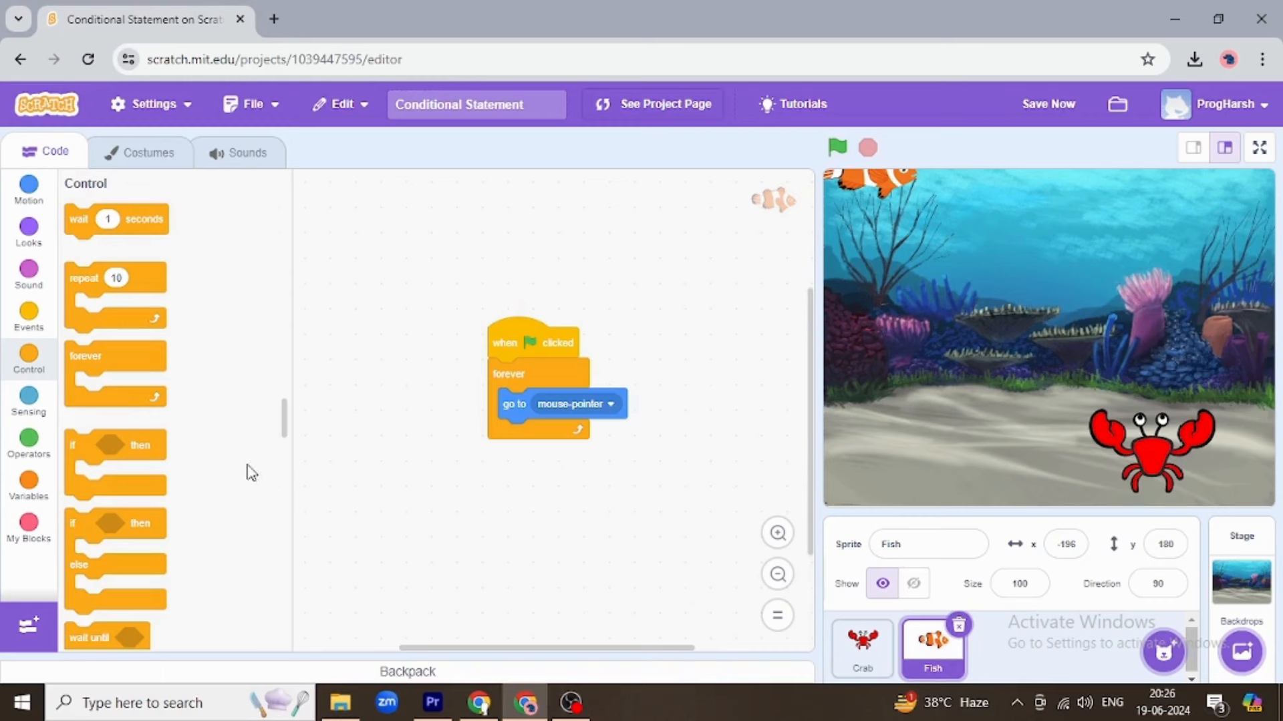
Assemble 'when flag clicked > forever > if touching Crab? then hide' from Sensing, Looks, Events and Control blocks
{"action": "left_click", "coordinate": [28, 401]}
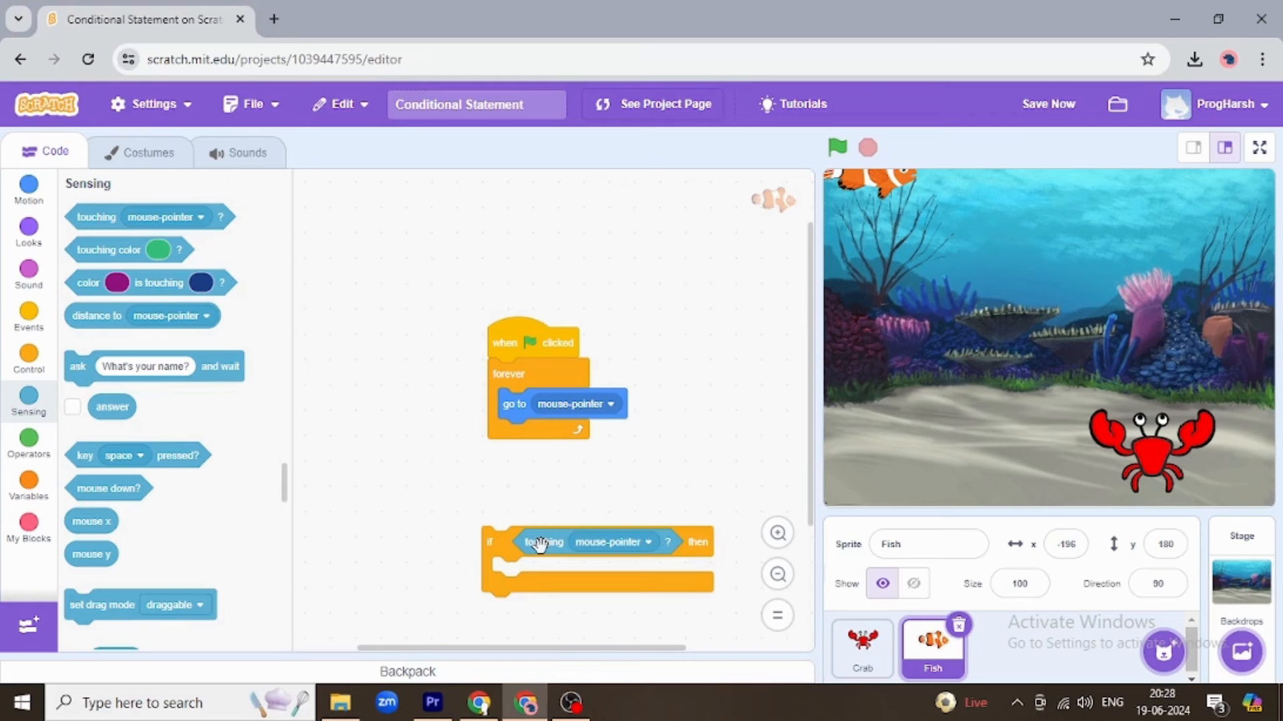
{"action": "mouse_move", "coordinate": [524, 581]}
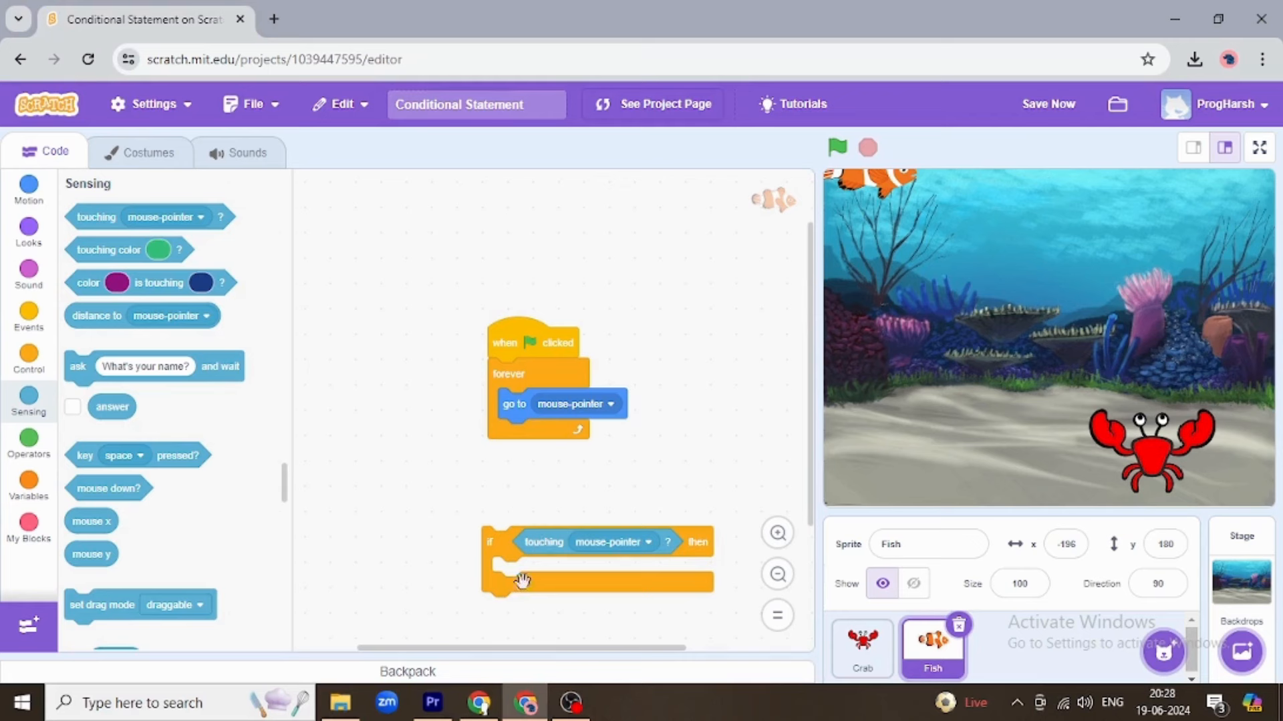
{"action": "left_click", "coordinate": [610, 541]}
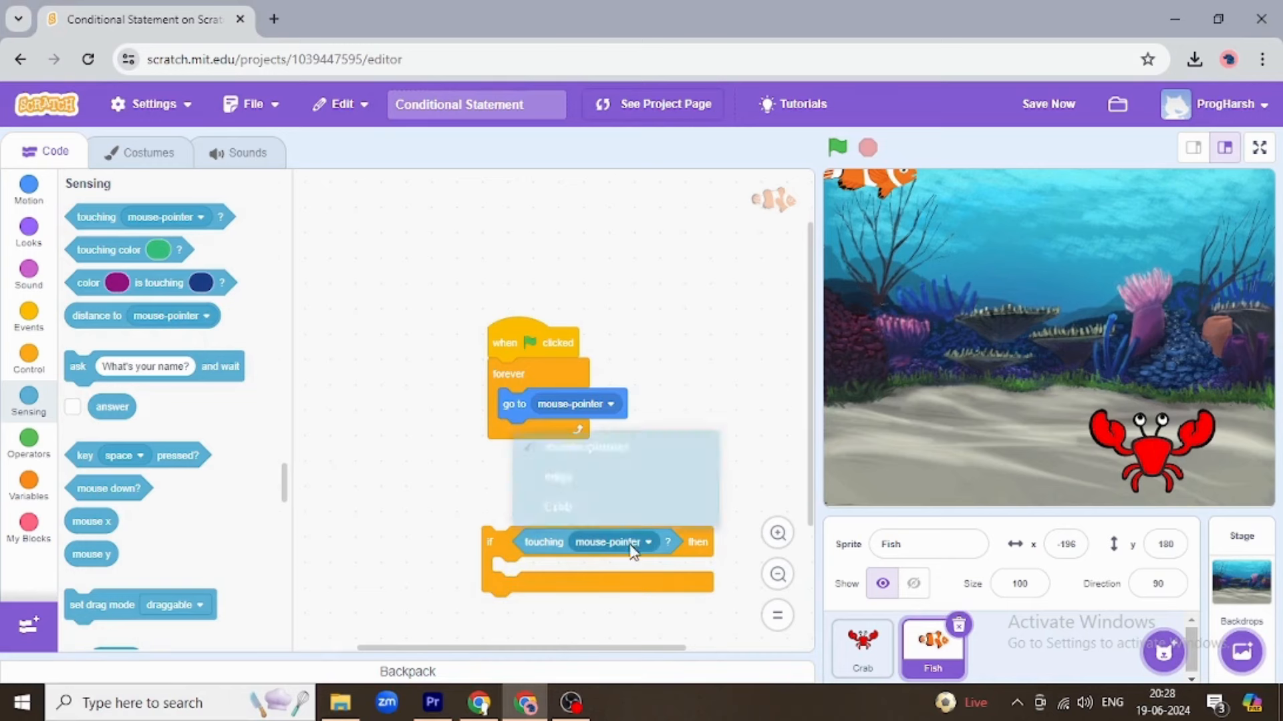
{"action": "left_click", "coordinate": [557, 507]}
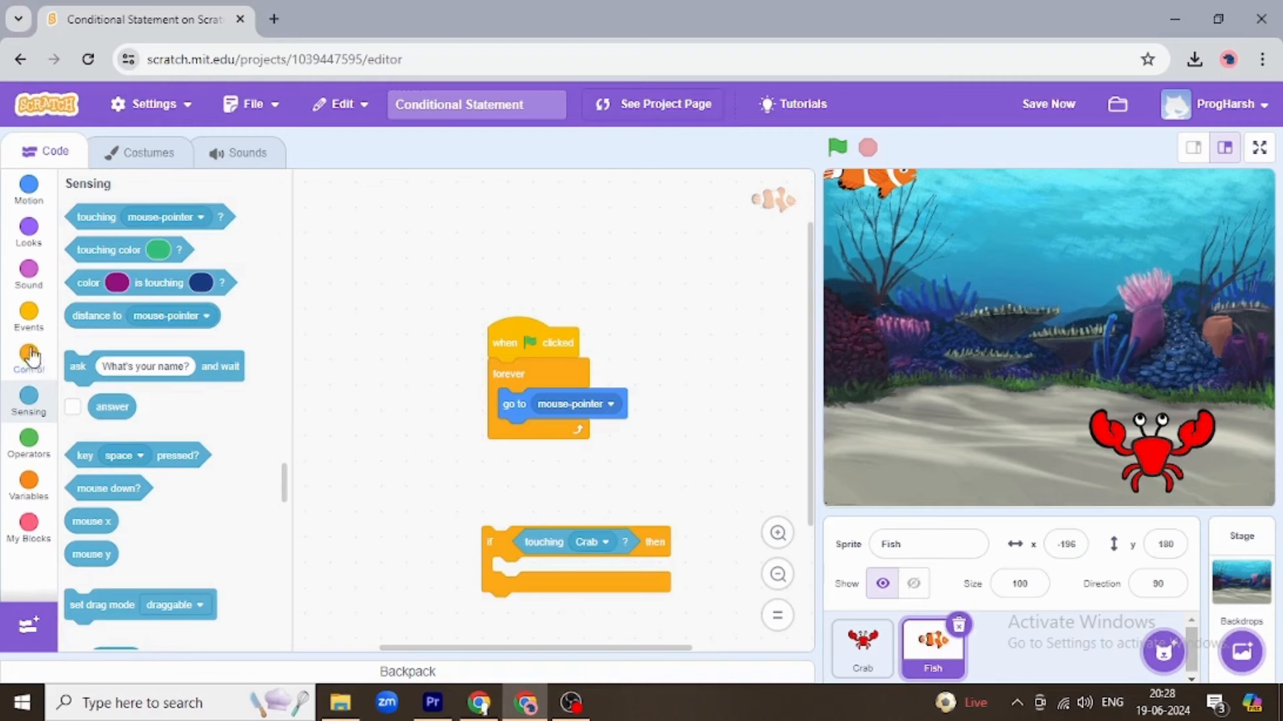
{"action": "left_click", "coordinate": [28, 227]}
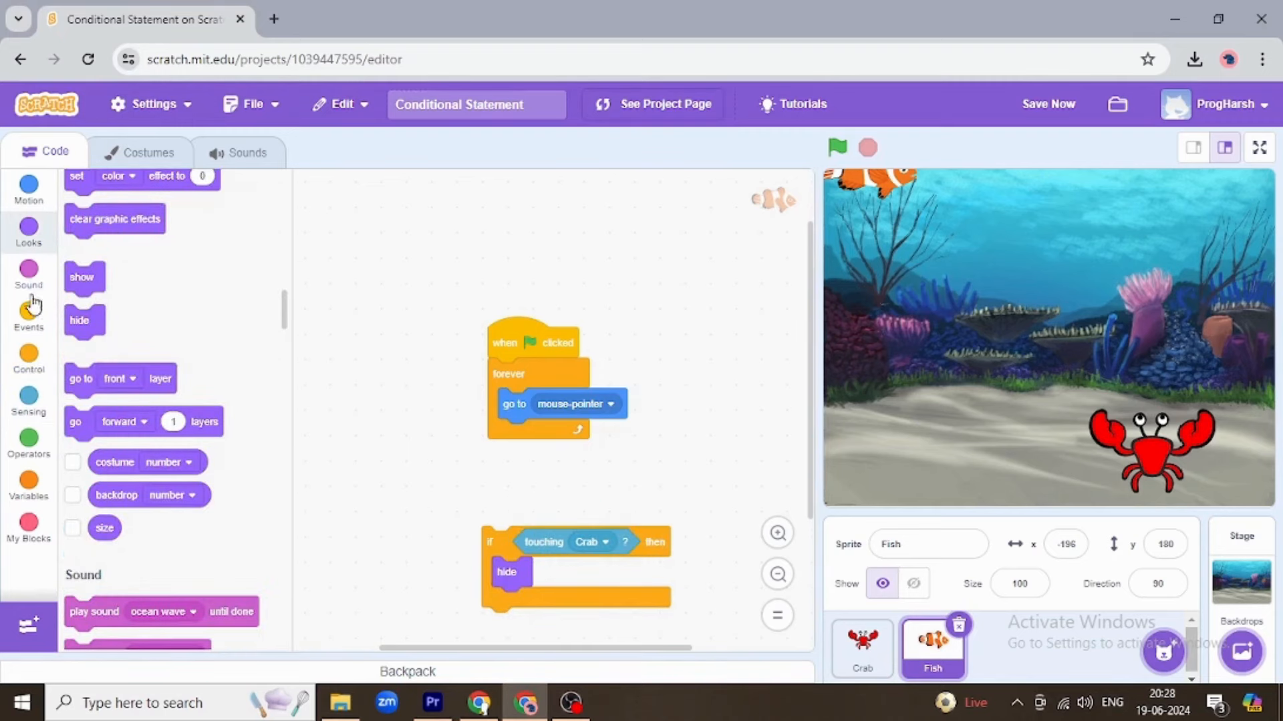
{"action": "left_click", "coordinate": [29, 318]}
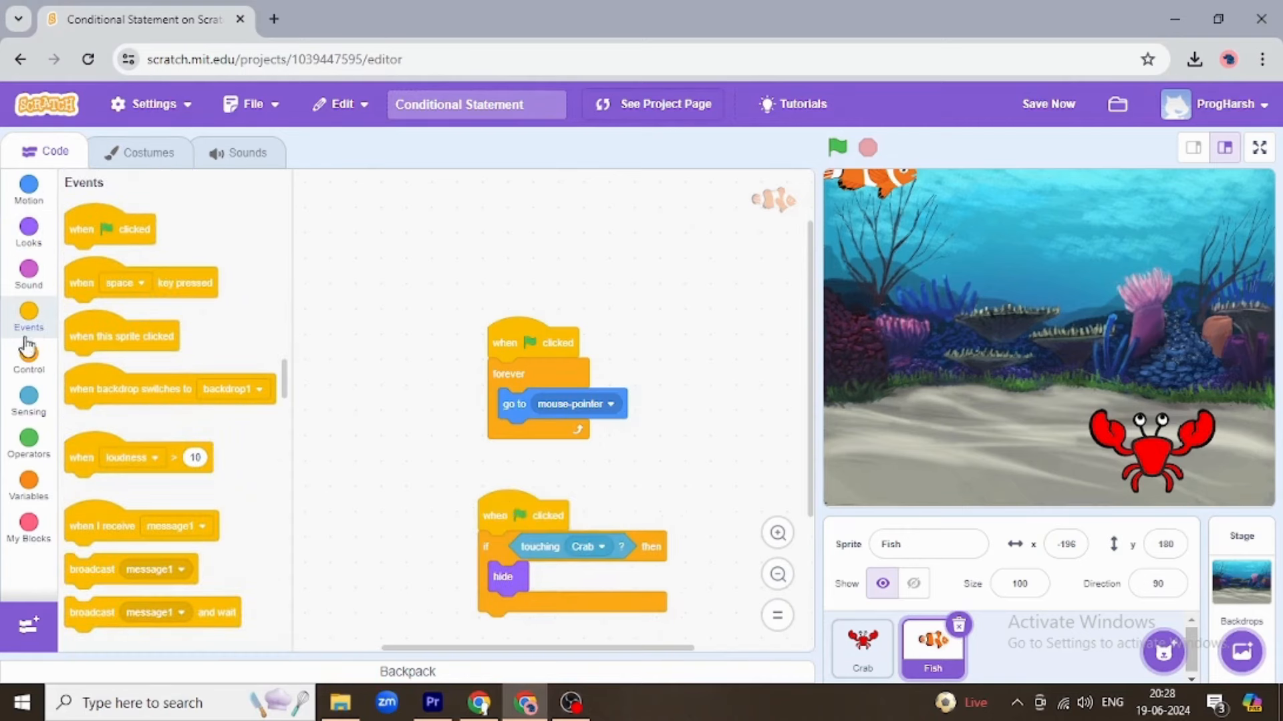
{"action": "left_click", "coordinate": [29, 360]}
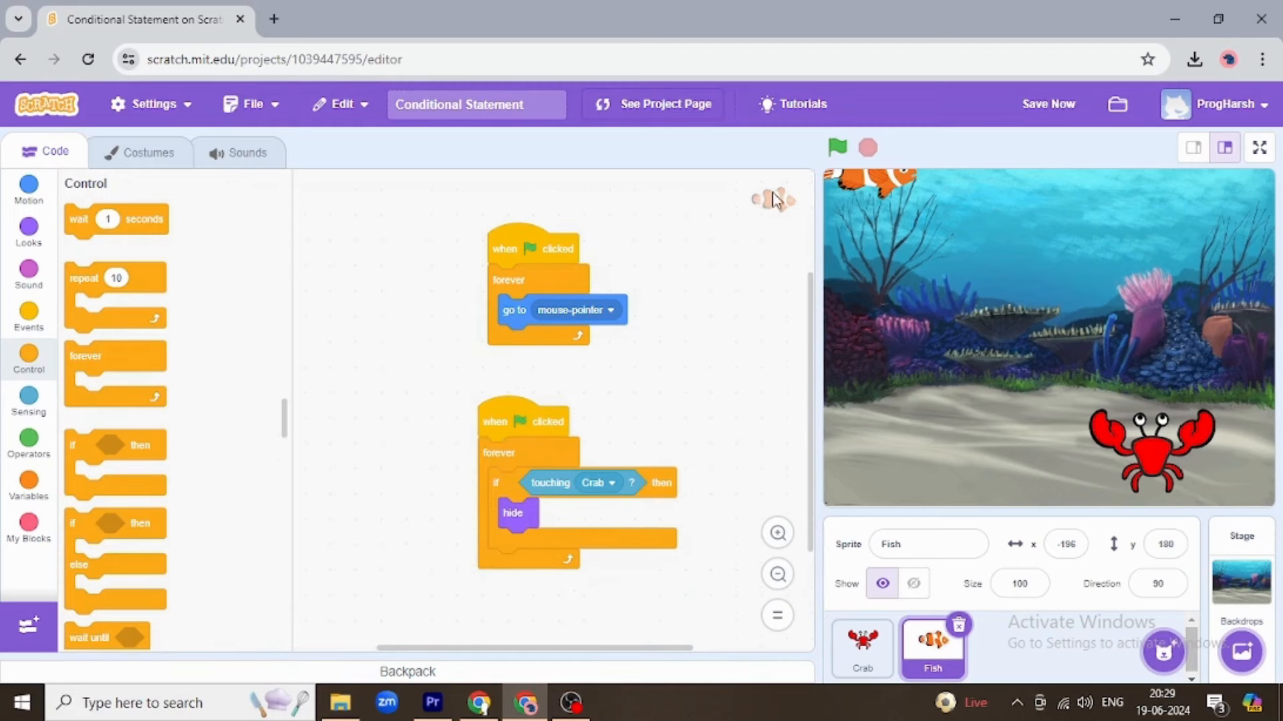
Run the project to confirm the fish hides on touching the crab, then stop it
{"action": "left_click", "coordinate": [836, 148]}
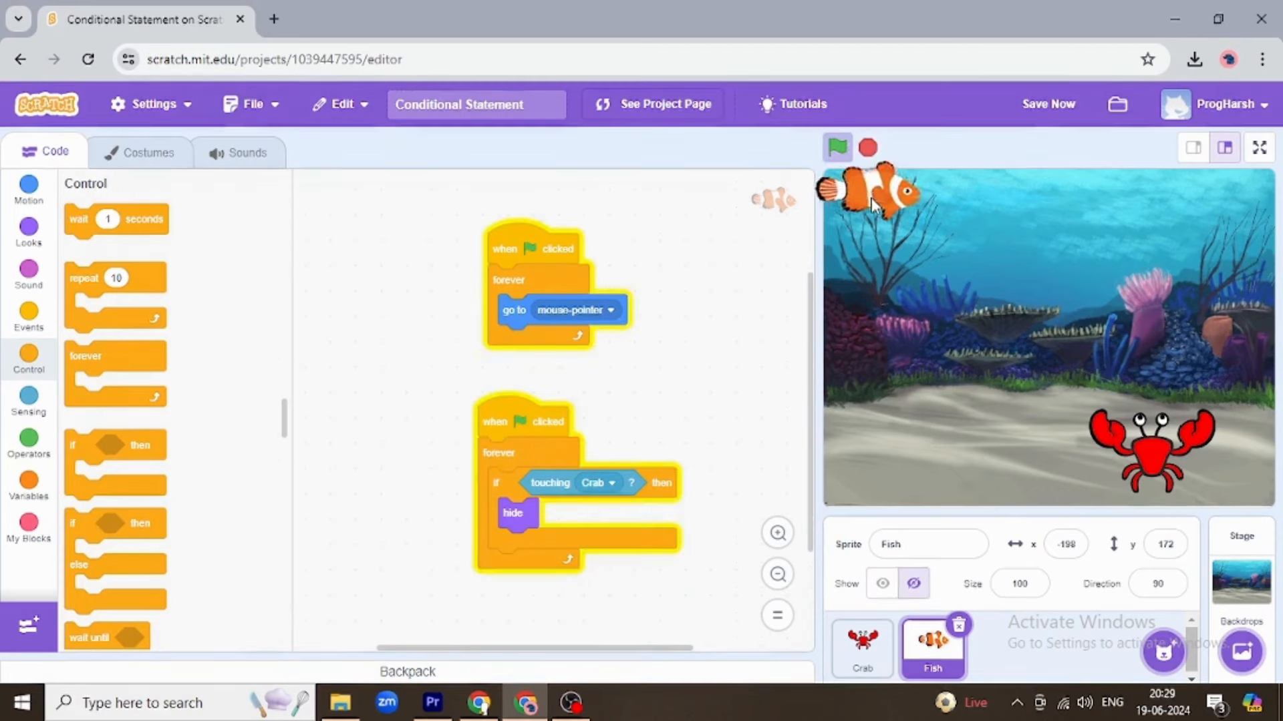
{"action": "mouse_move", "coordinate": [1105, 413]}
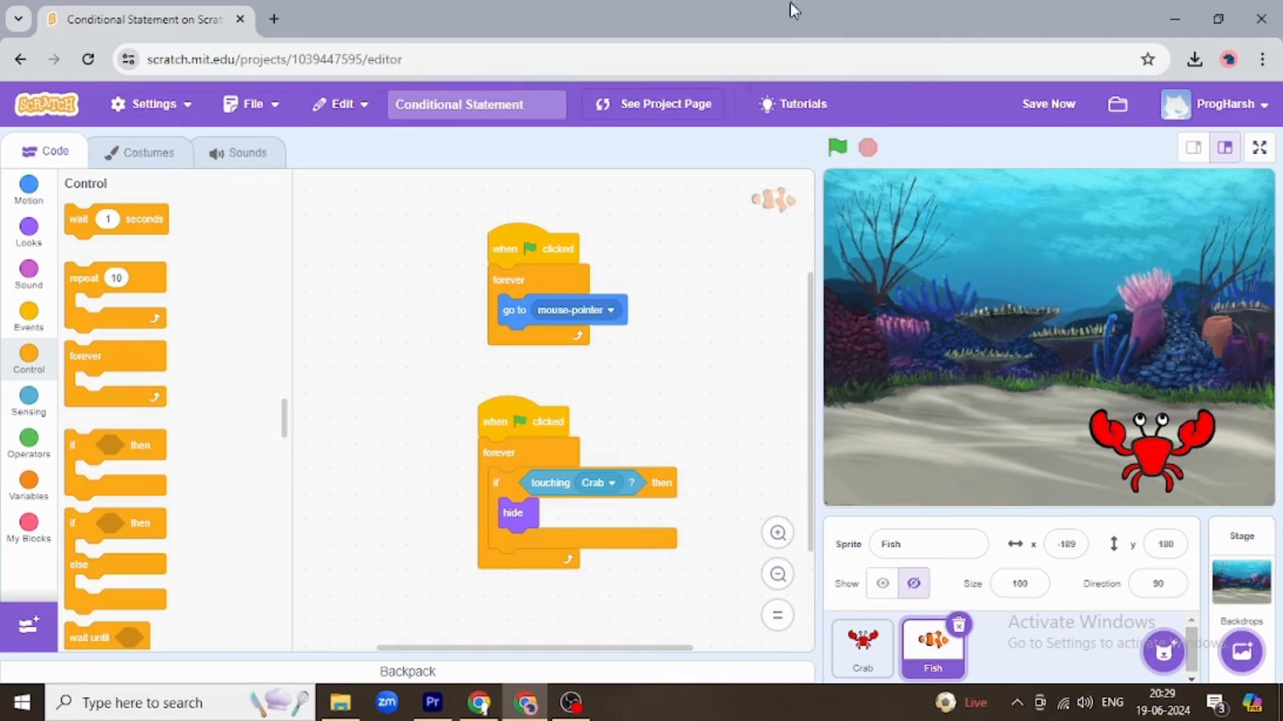
{"action": "left_click", "coordinate": [836, 148]}
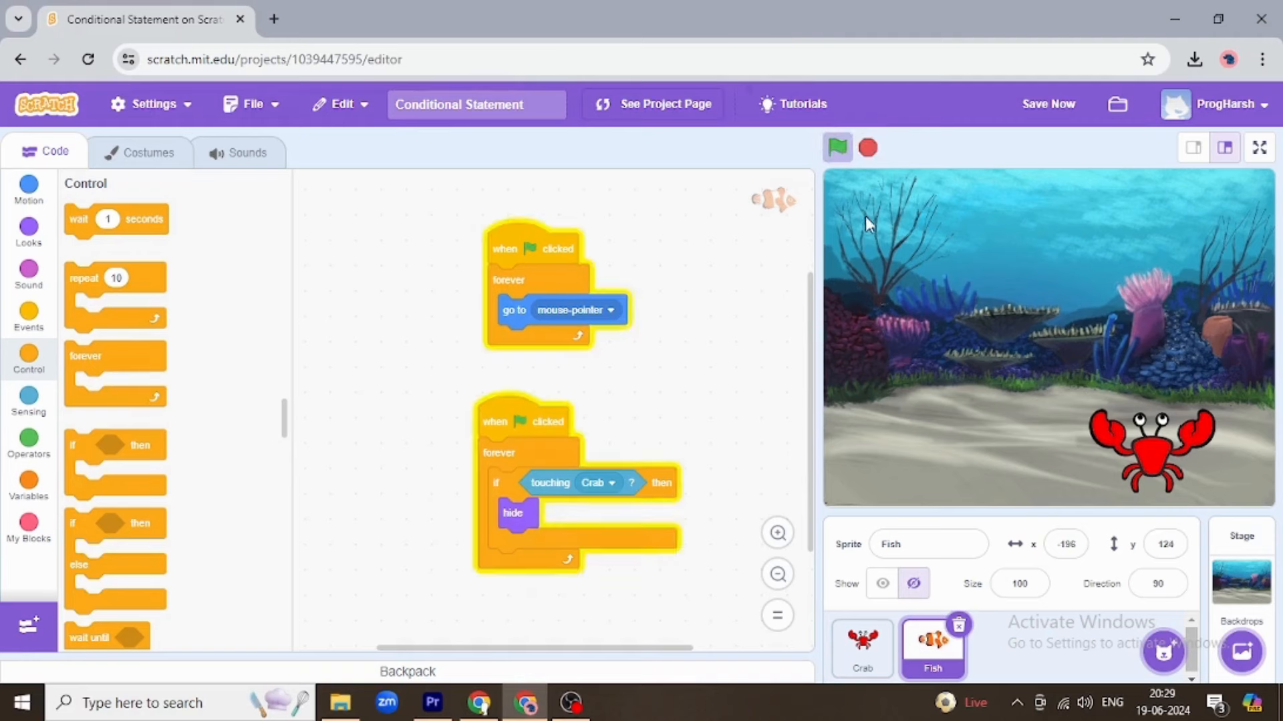
{"action": "left_click", "coordinate": [836, 149]}
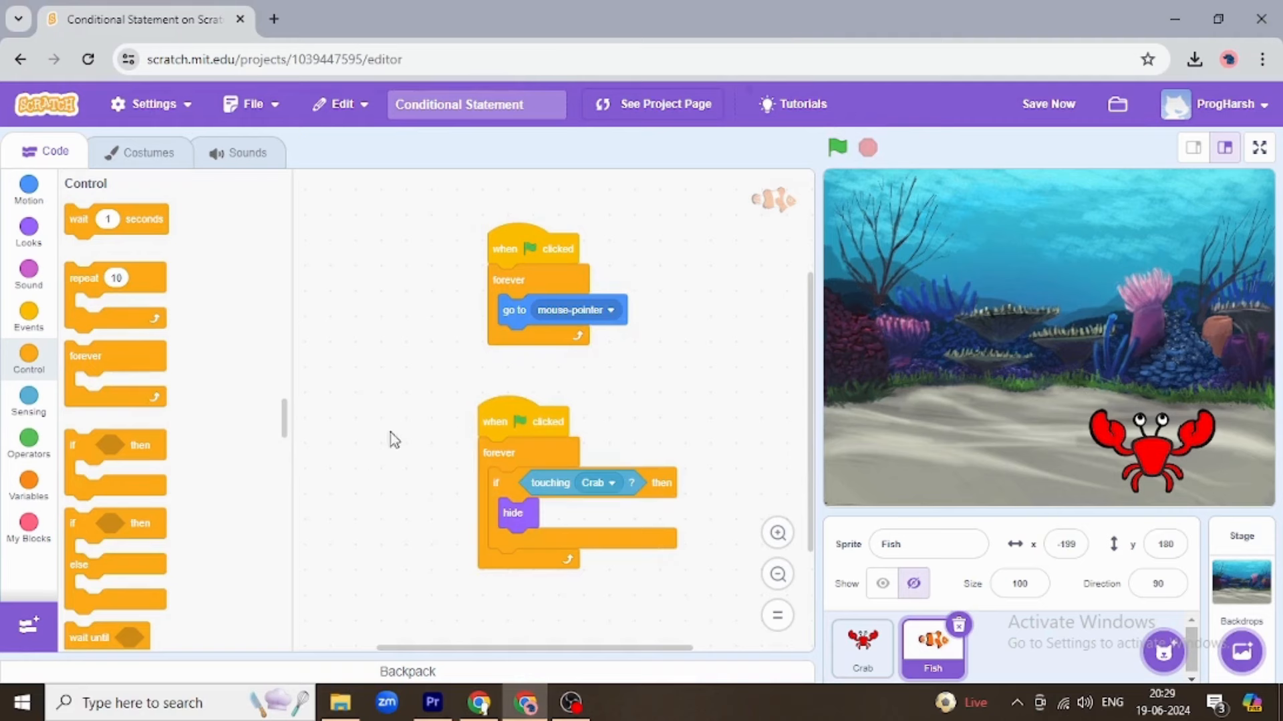
{"action": "mouse_move", "coordinate": [545, 402]}
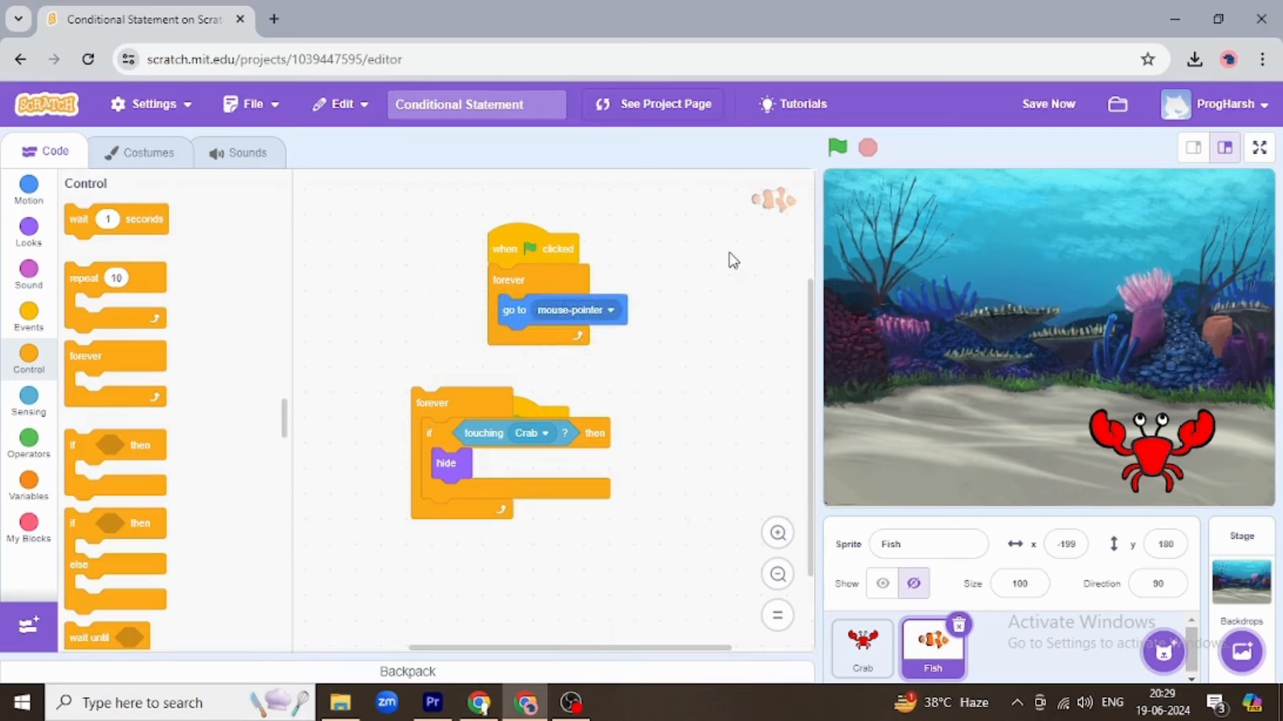
{"action": "mouse_move", "coordinate": [519, 405]}
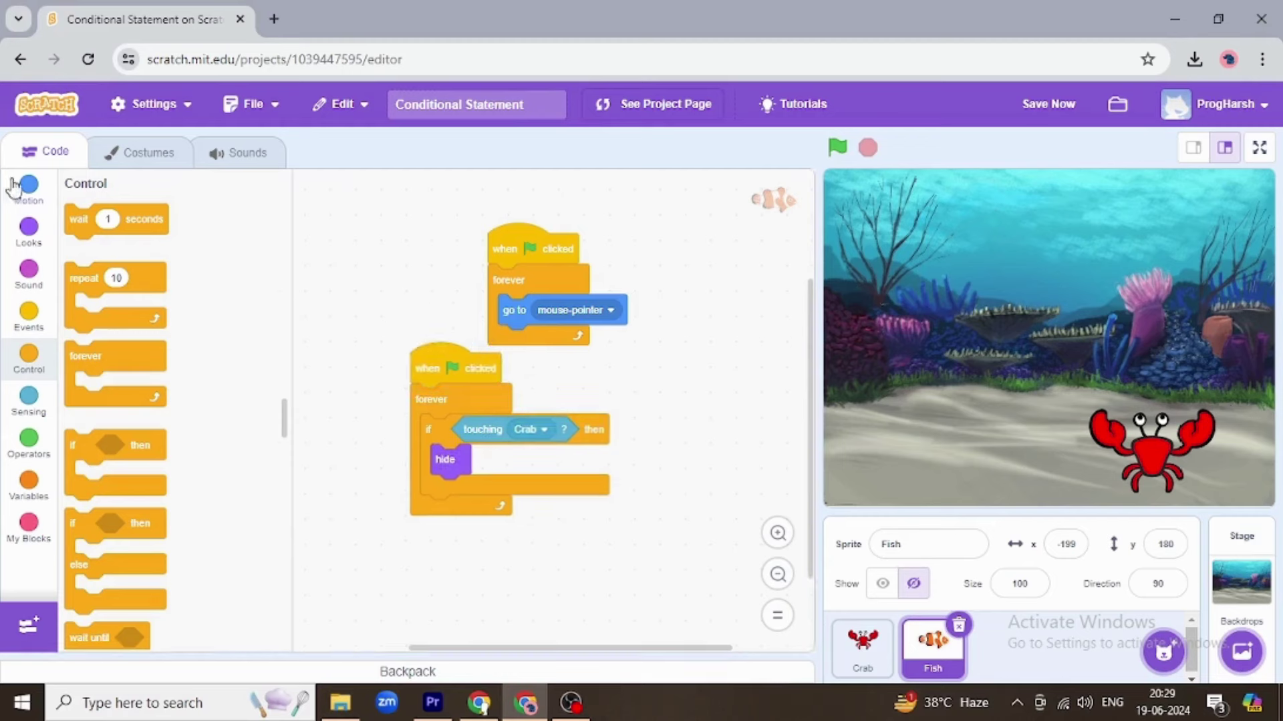
Add a 'when flag clicked > show' script to the Fish and run the project to bring it back
{"action": "left_click", "coordinate": [28, 231]}
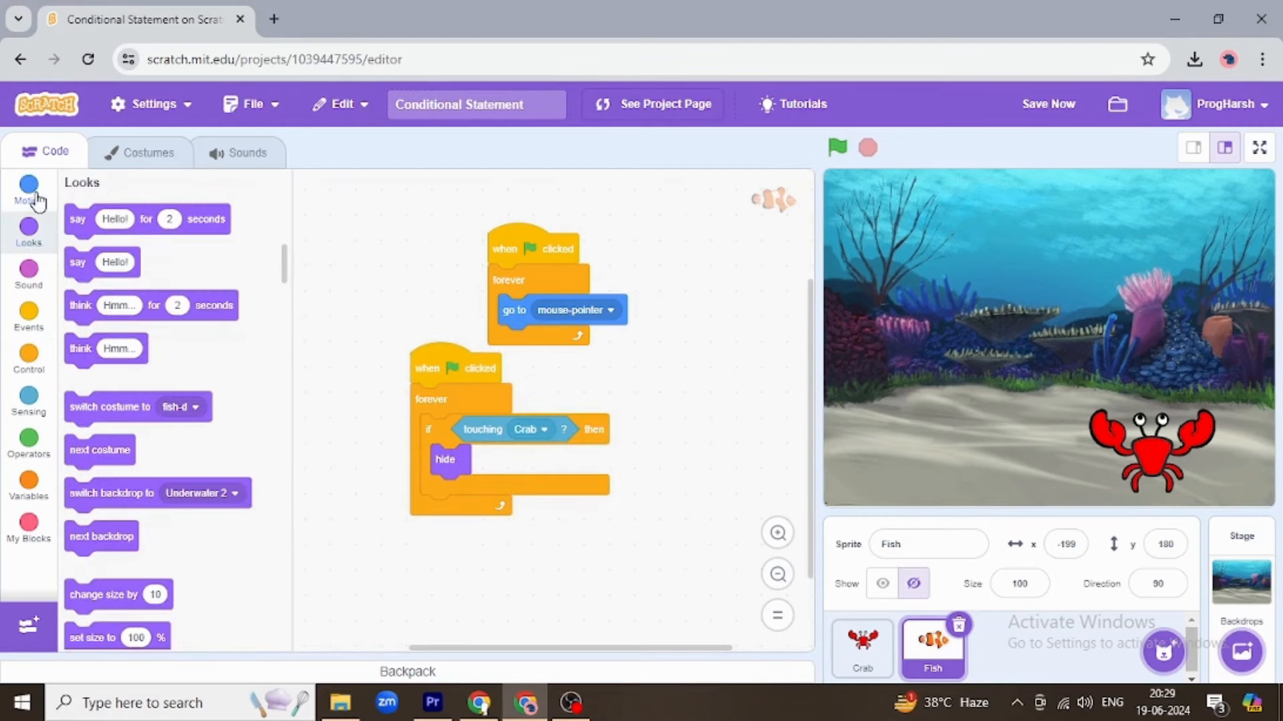
{"action": "left_click", "coordinate": [28, 189]}
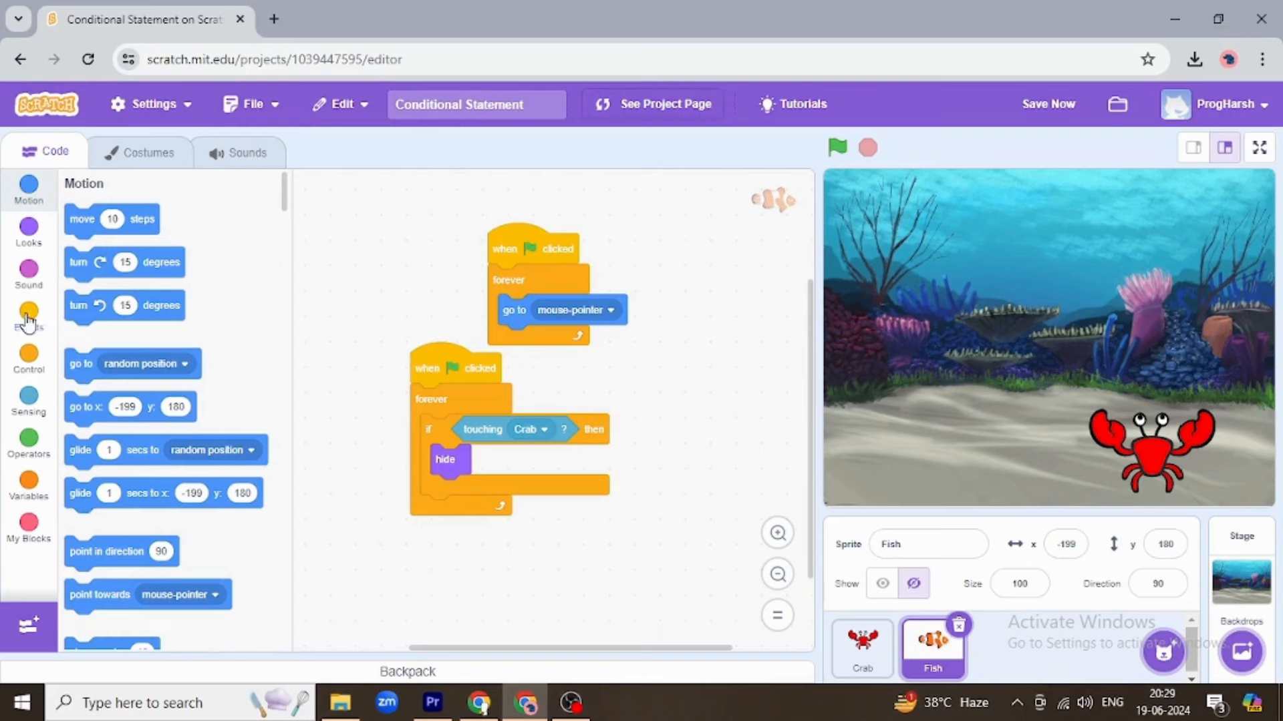
{"action": "left_click", "coordinate": [28, 316]}
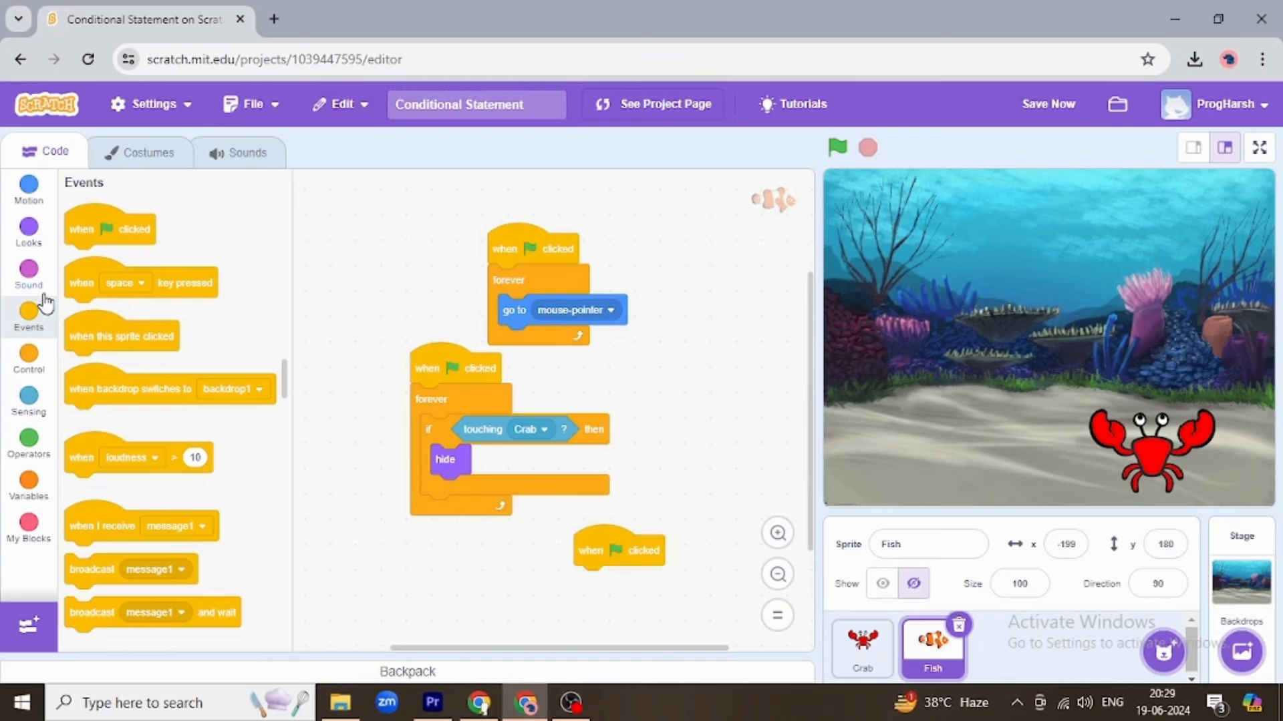
{"action": "left_click", "coordinate": [28, 359]}
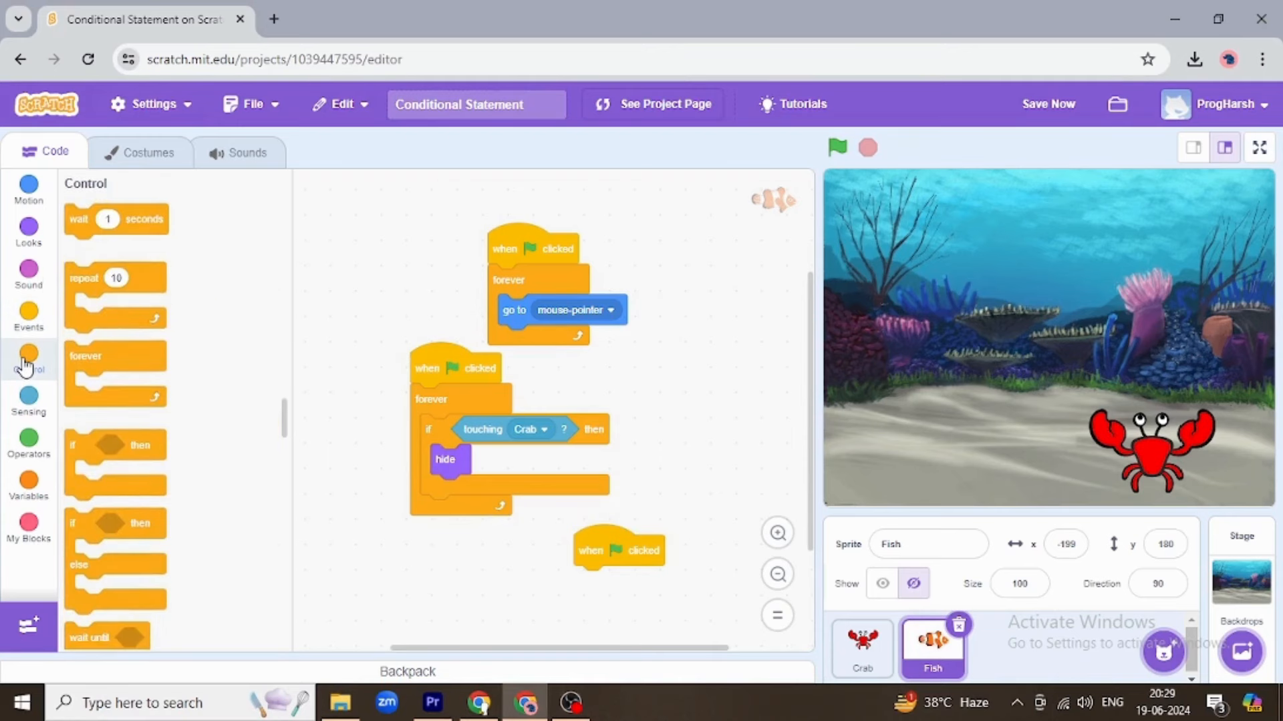
{"action": "mouse_move", "coordinate": [28, 411]}
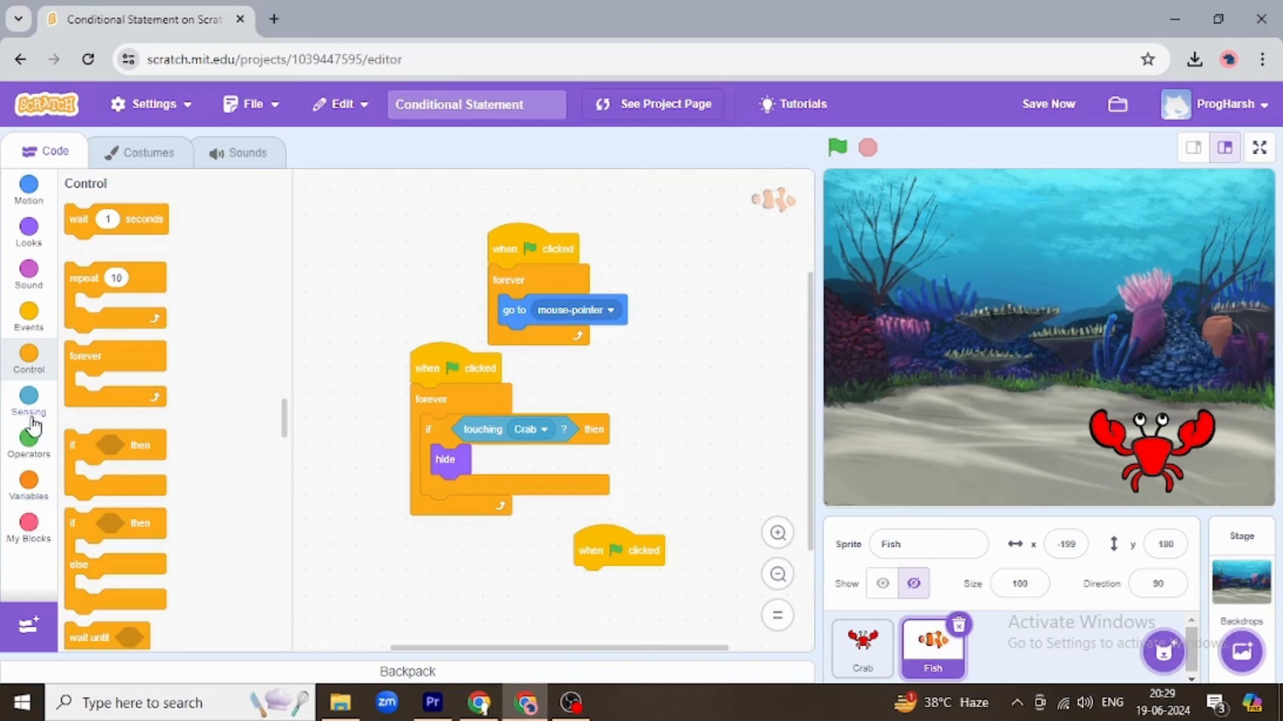
{"action": "left_click", "coordinate": [28, 231]}
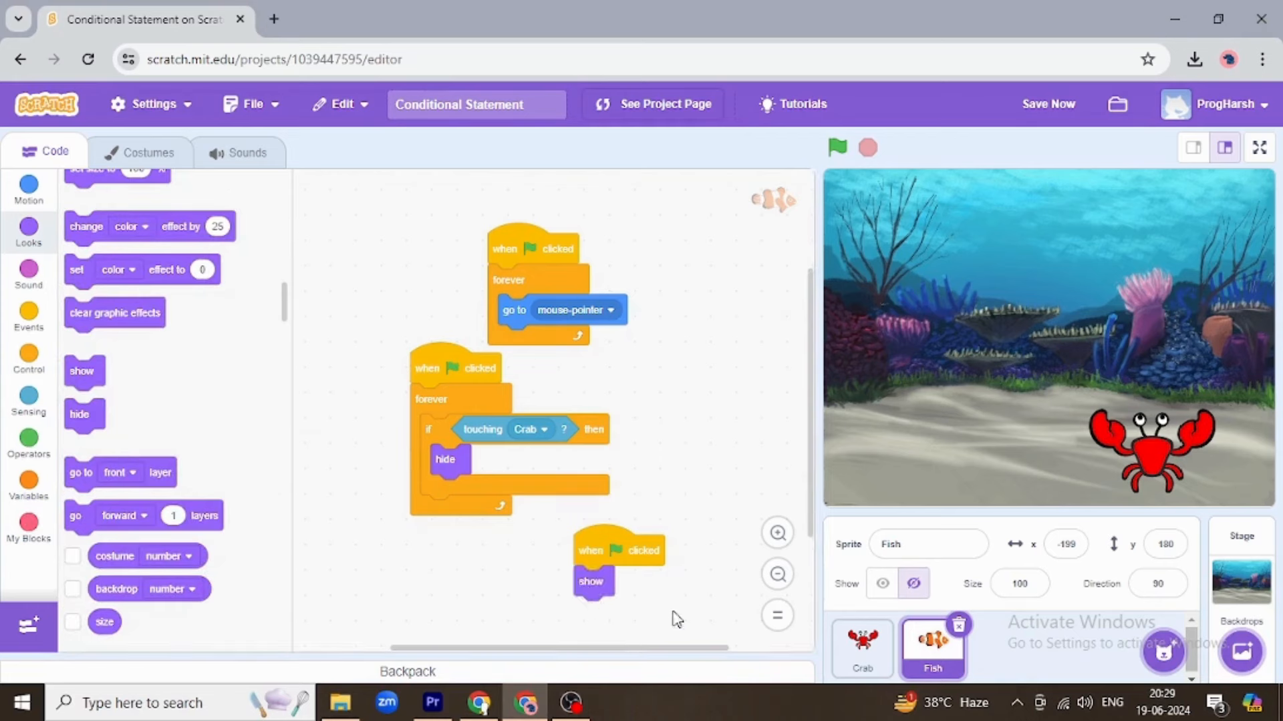
{"action": "left_click", "coordinate": [837, 148]}
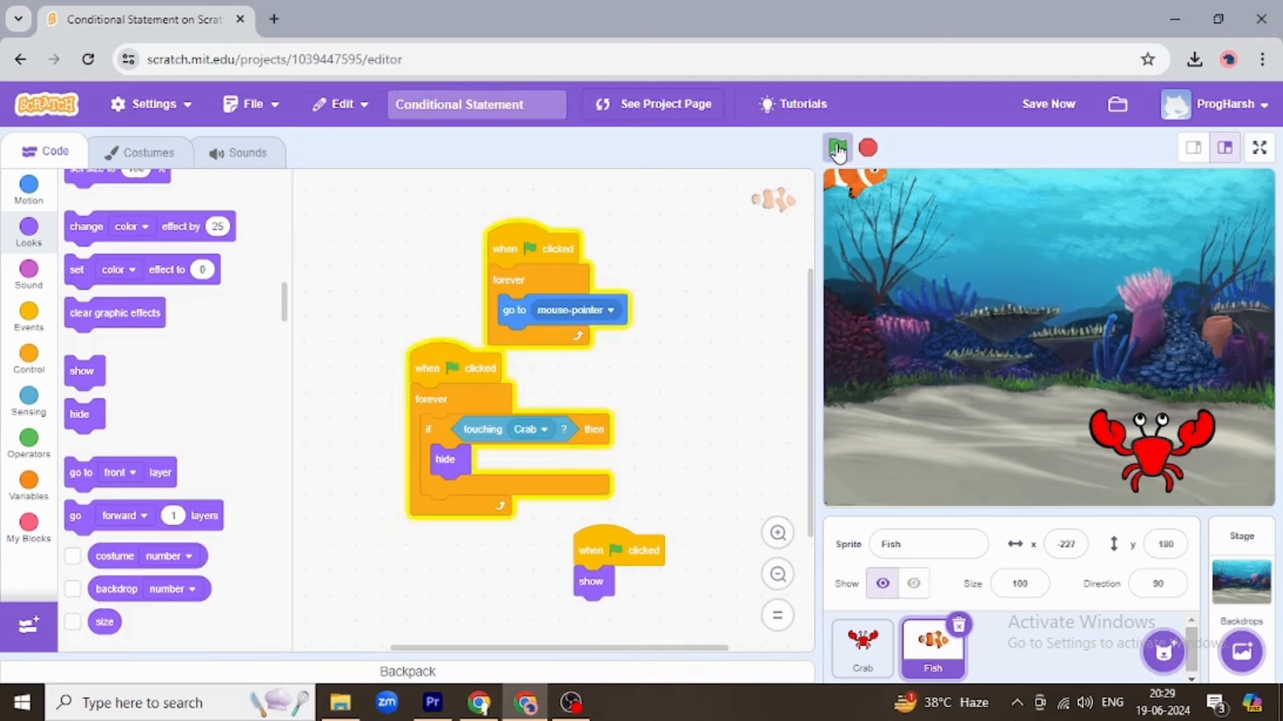
{"action": "left_click", "coordinate": [837, 149]}
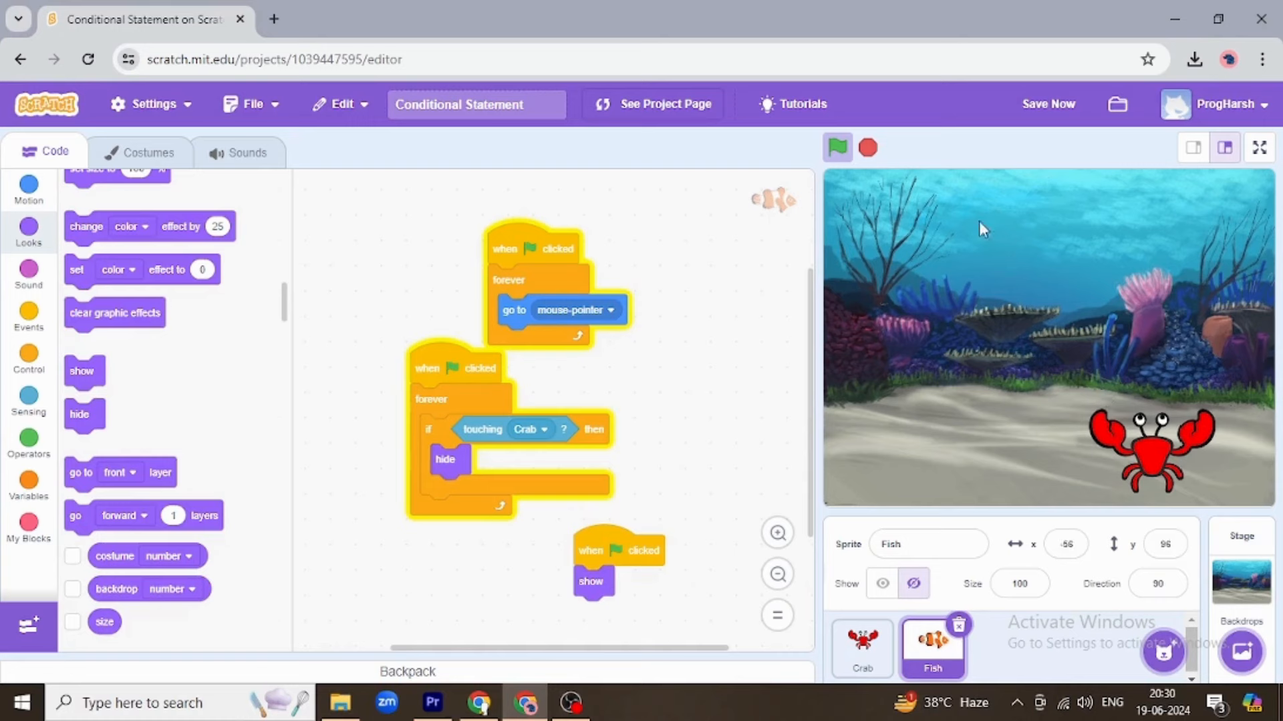
{"action": "left_click", "coordinate": [836, 148]}
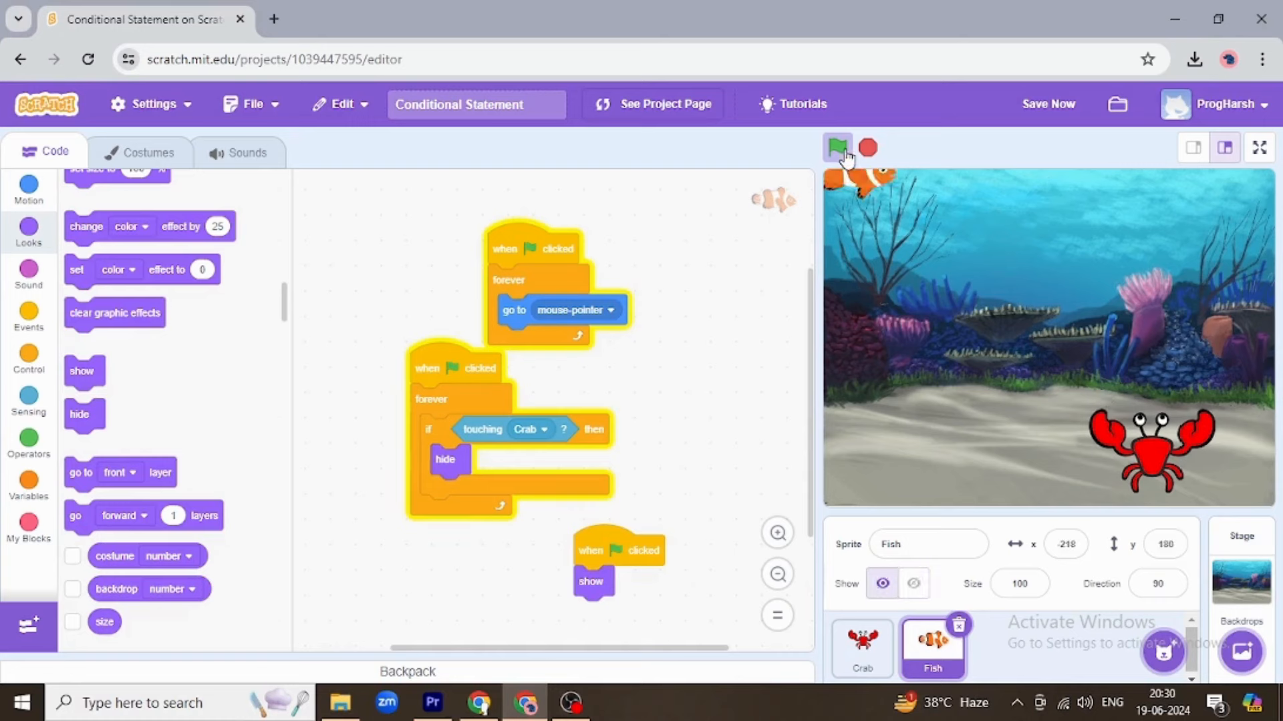
{"action": "left_click", "coordinate": [836, 148]}
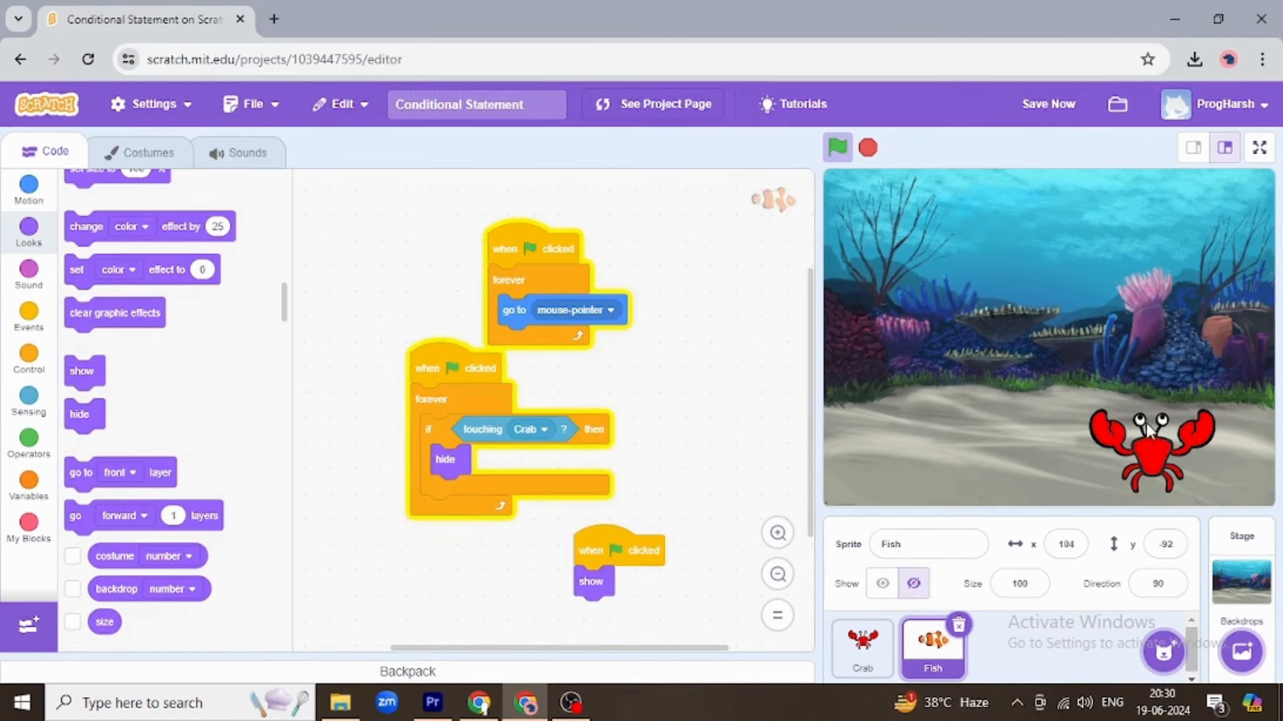
{"action": "left_click", "coordinate": [837, 148]}
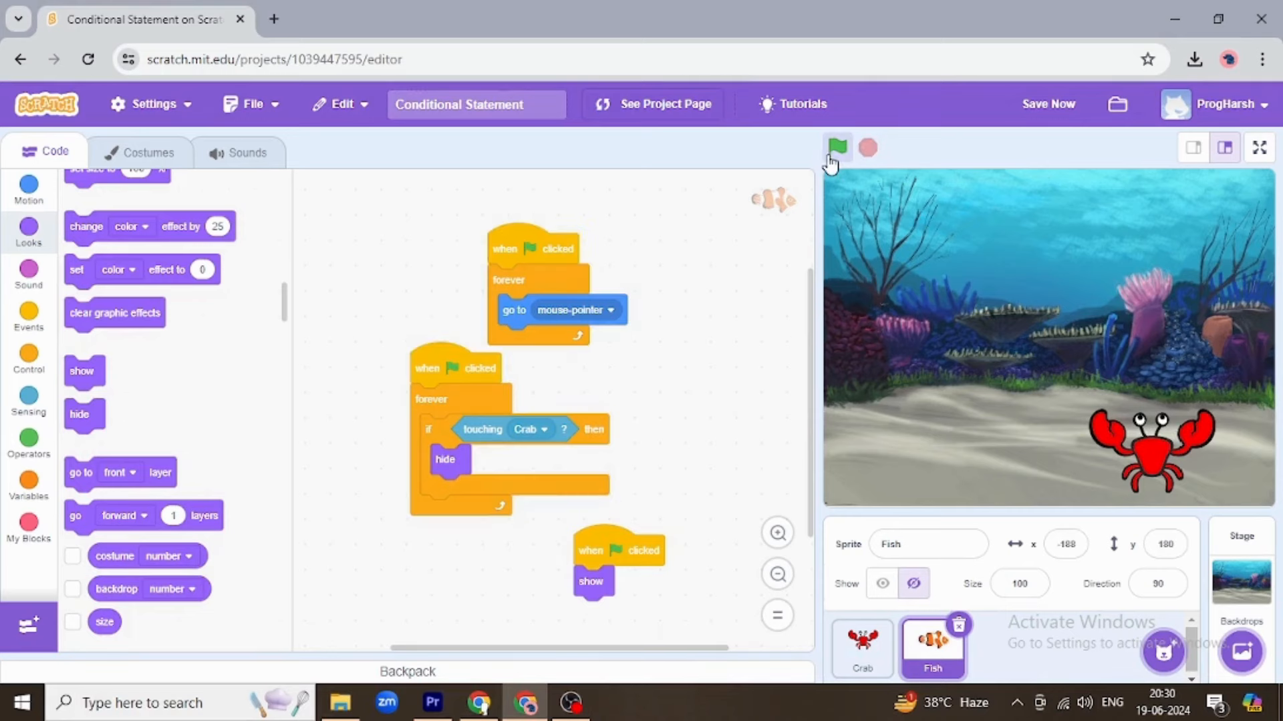
{"action": "left_click", "coordinate": [836, 148]}
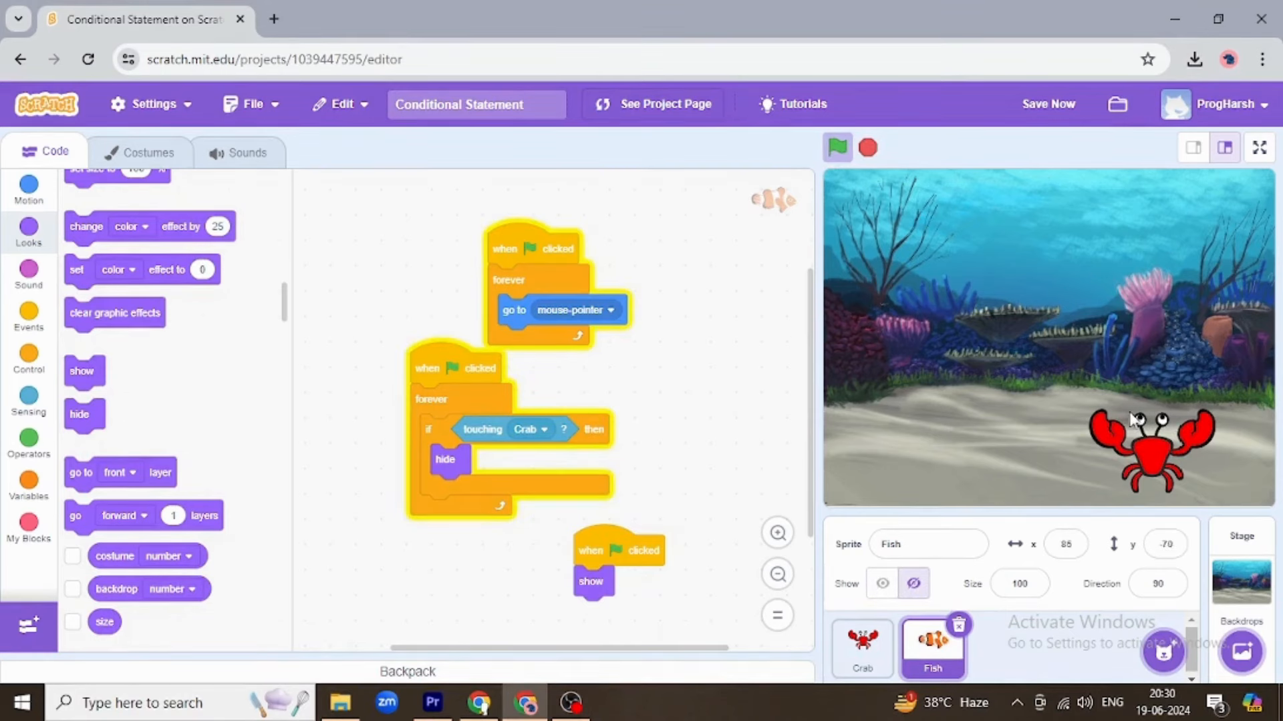
{"action": "left_click", "coordinate": [836, 148]}
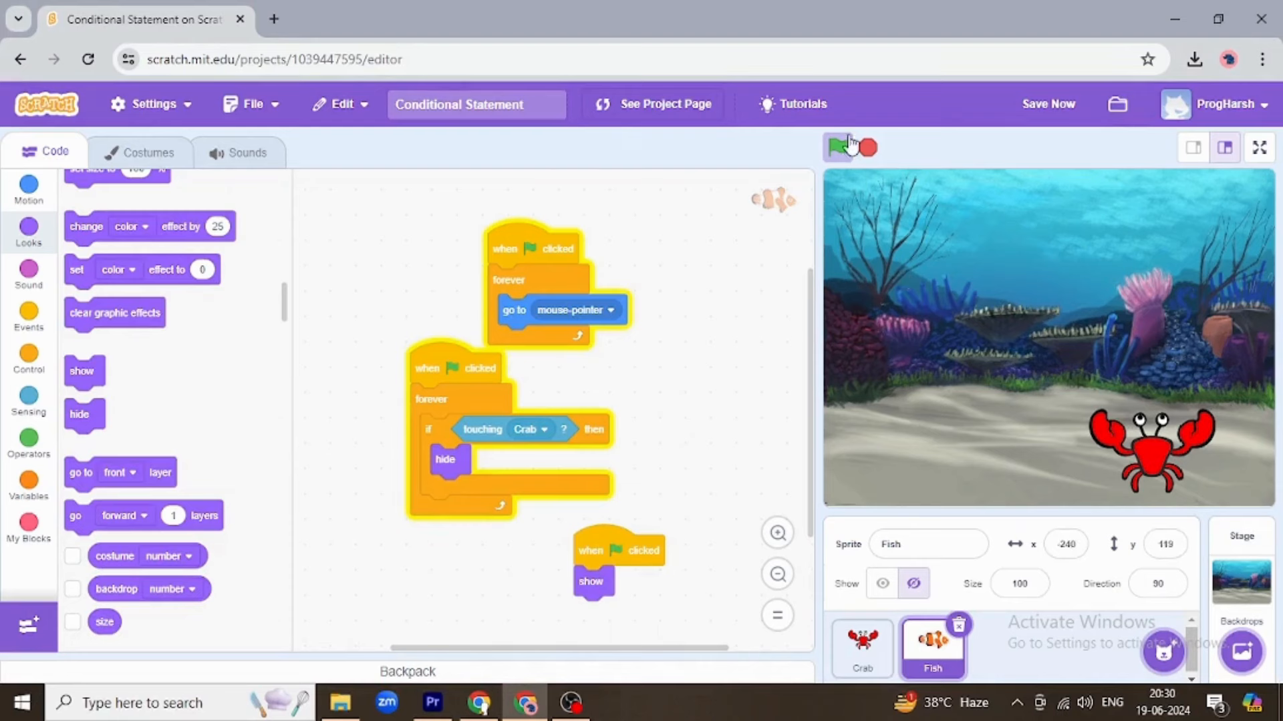
{"action": "left_click", "coordinate": [836, 148]}
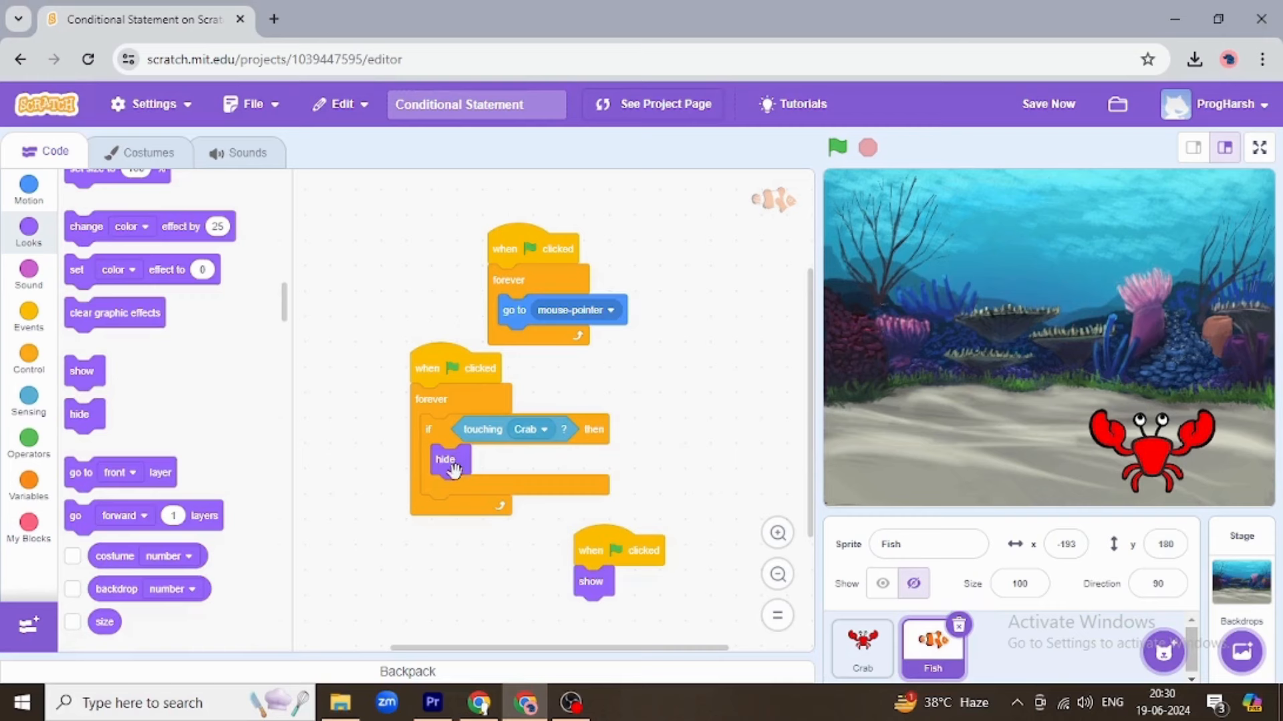
{"action": "mouse_move", "coordinate": [689, 391]}
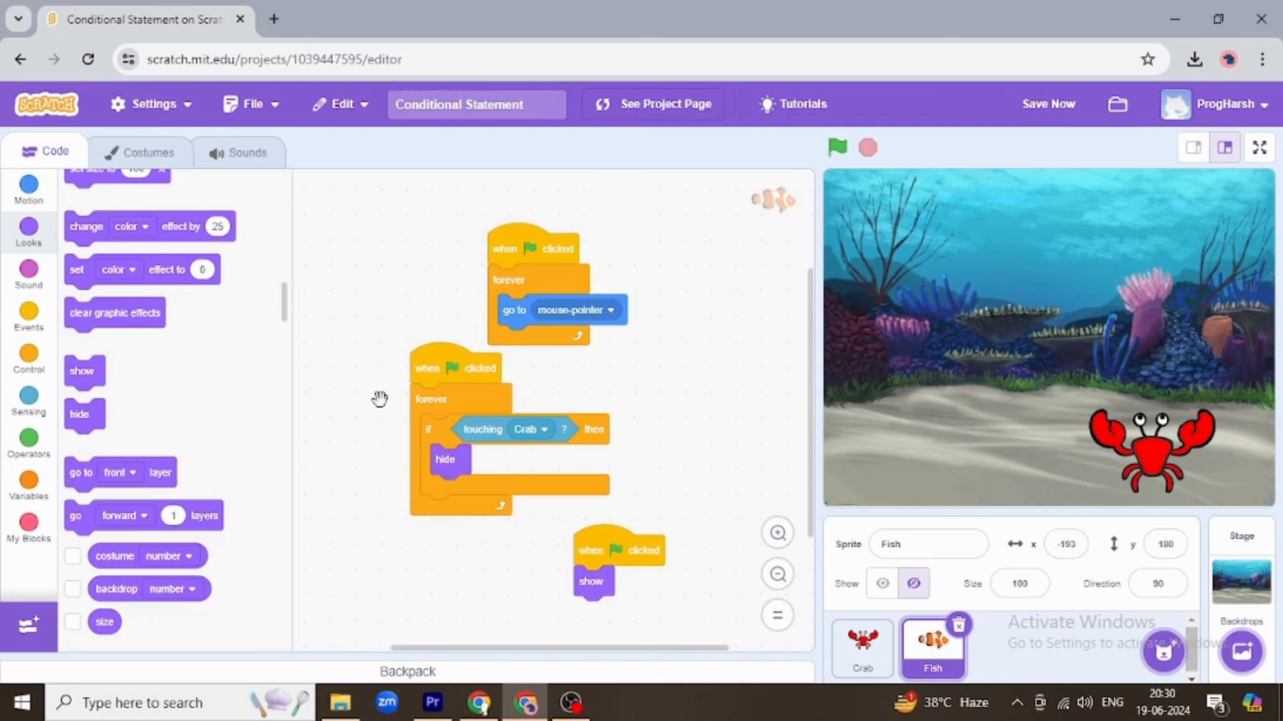
{"action": "mouse_move", "coordinate": [581, 582]}
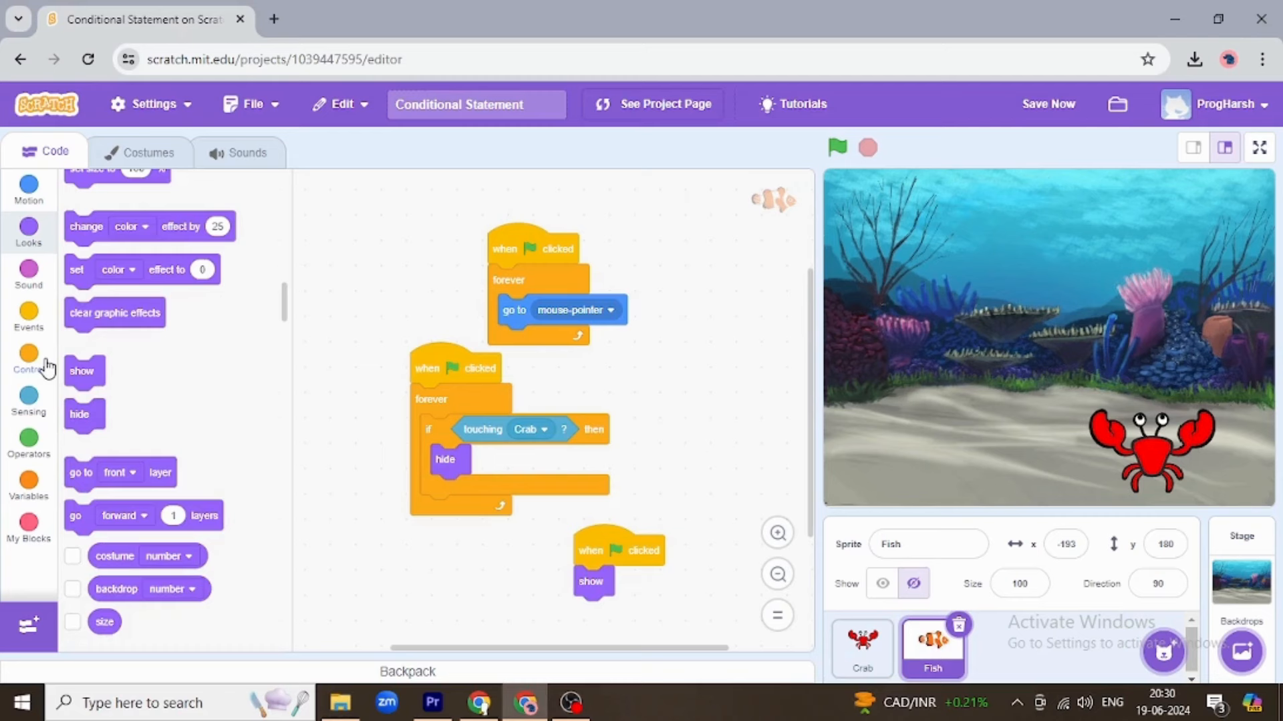
Switch the block palette to the Control category
{"action": "left_click", "coordinate": [28, 360]}
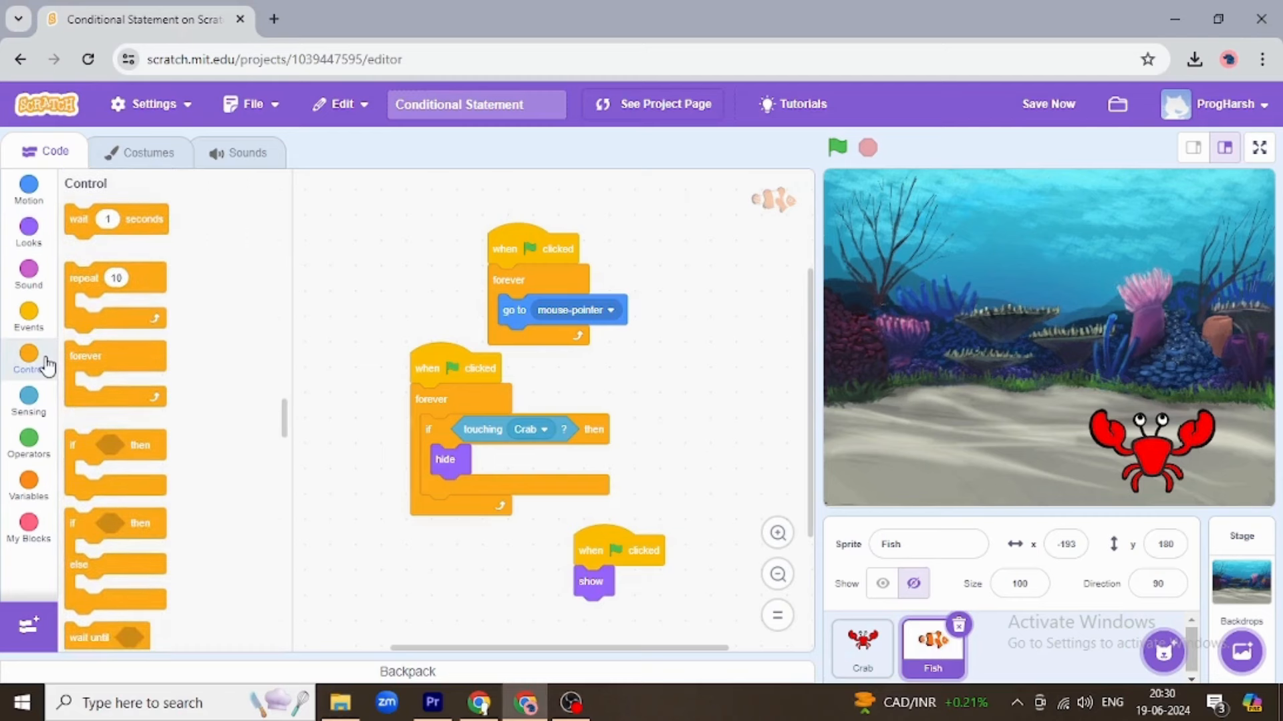